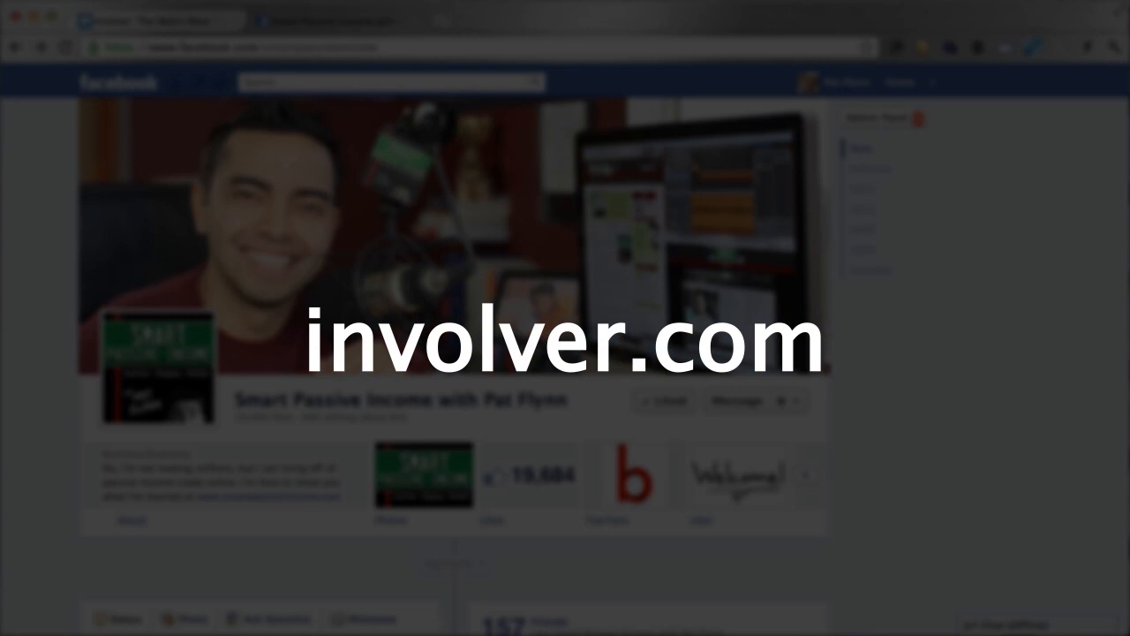
- Browse Involver's Applications catalogue down to the RSS Feed, Twitter and YouTube Channel apps
click(159, 20)
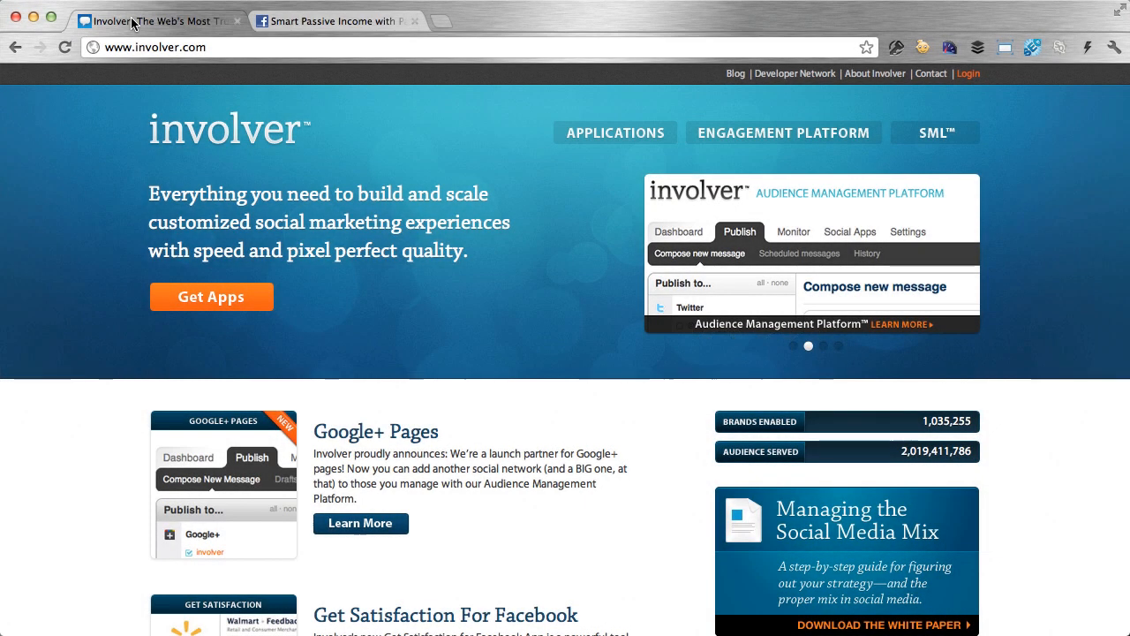
click(615, 132)
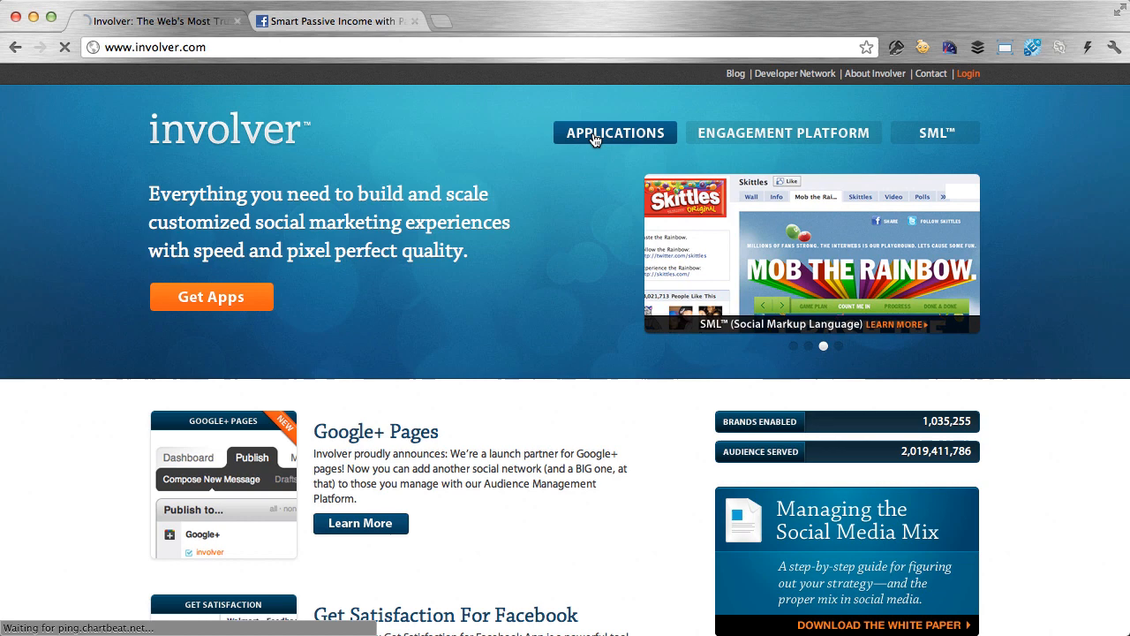
click(615, 133)
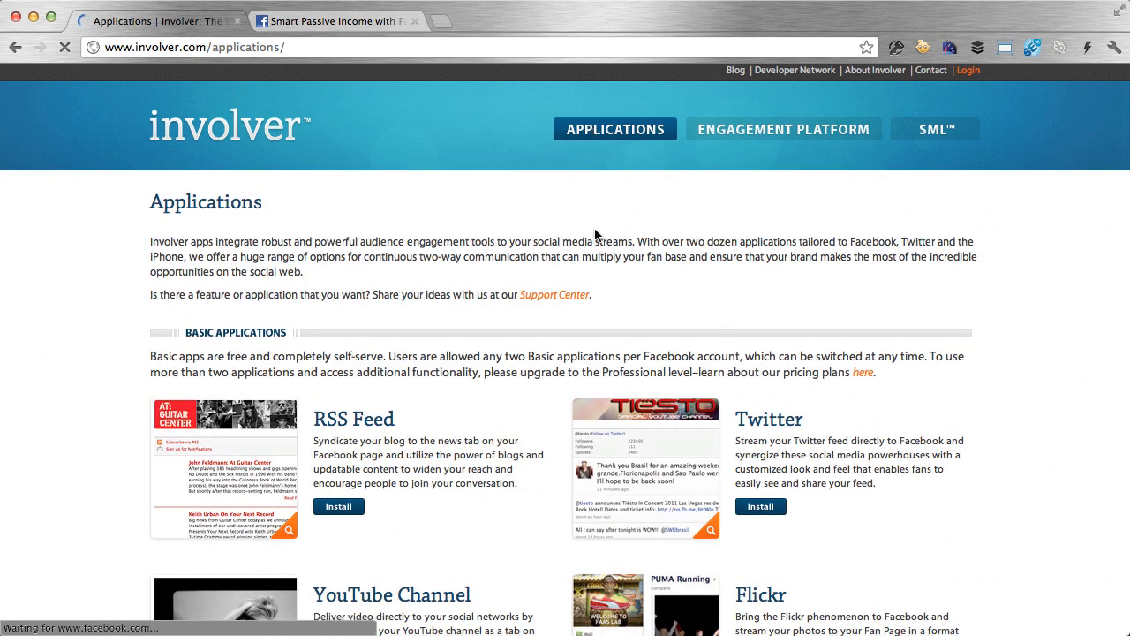
scroll(down, 3)
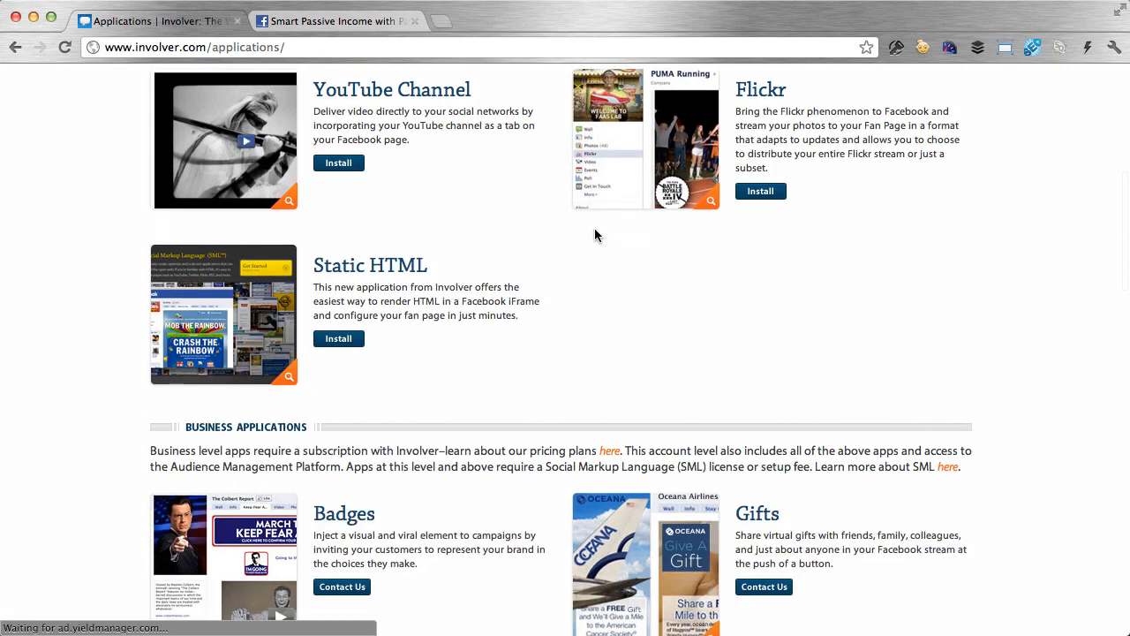
scroll(down, 3)
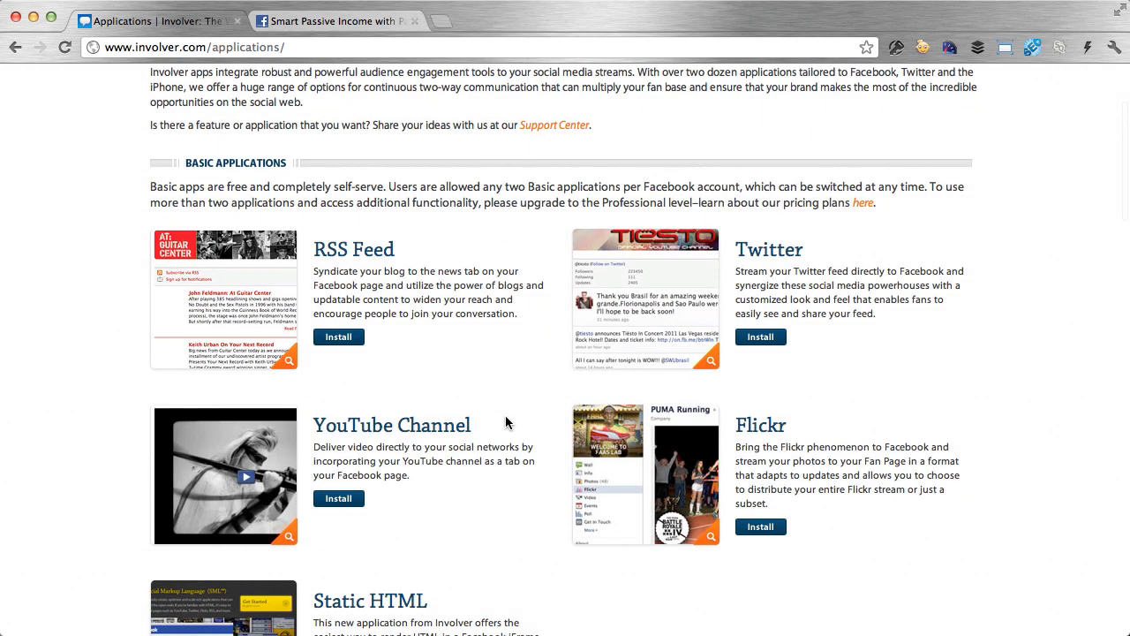
scroll(down, 3)
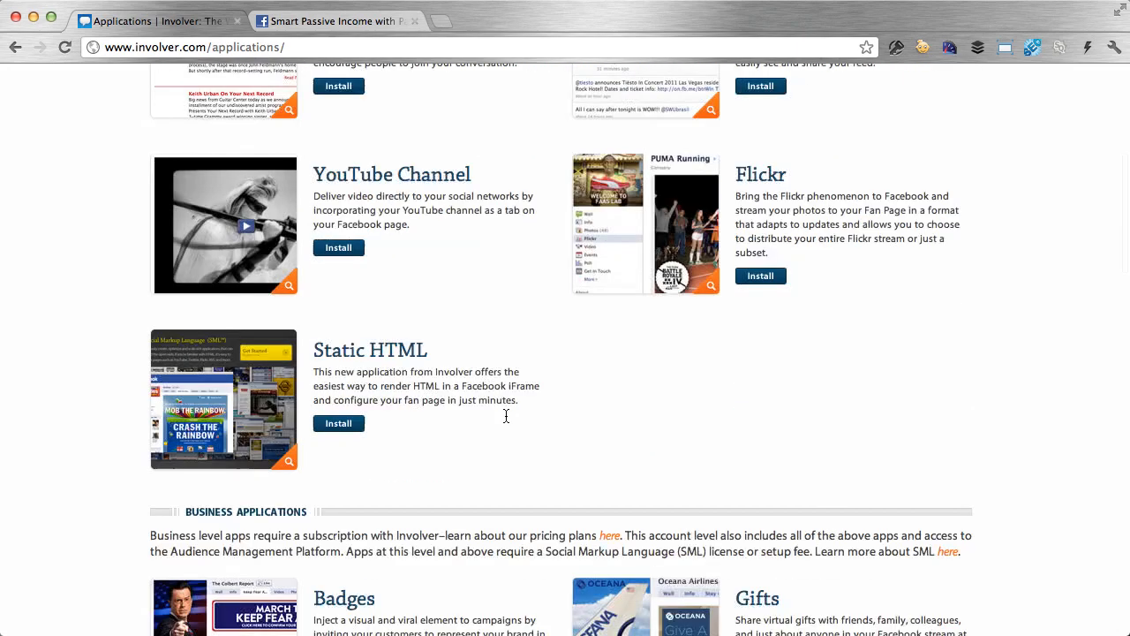
scroll(down, 3)
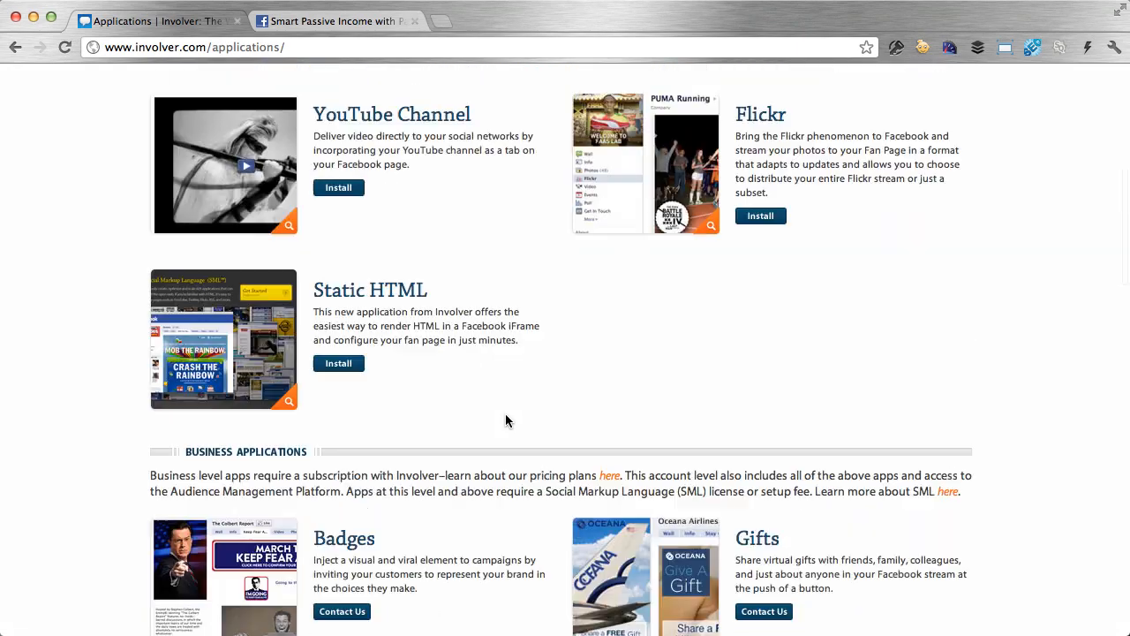
scroll(up, 3)
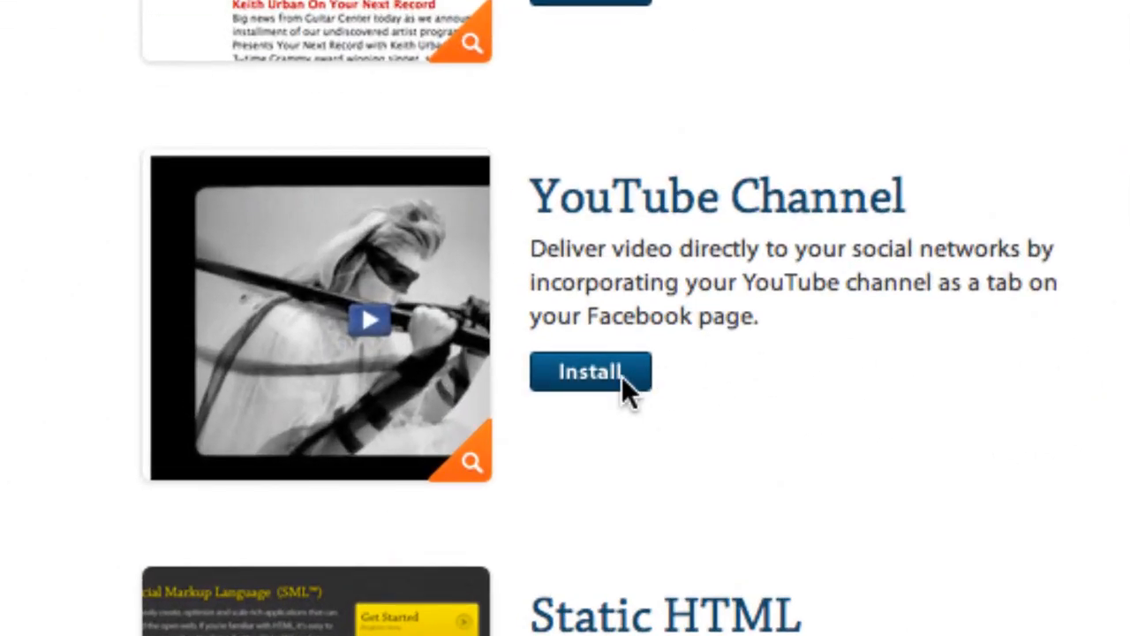
- Install YouTube Channel, adding YouTube for Pages to the Smart Passive Income page and allowing permissions
click(590, 371)
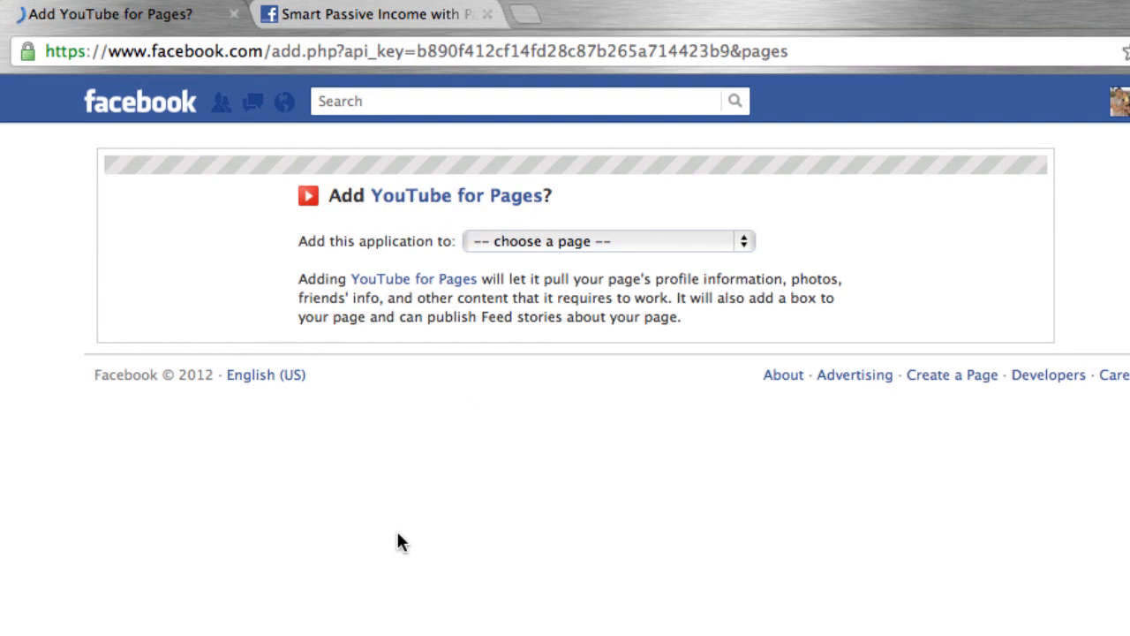
mouse_move(1085, 335)
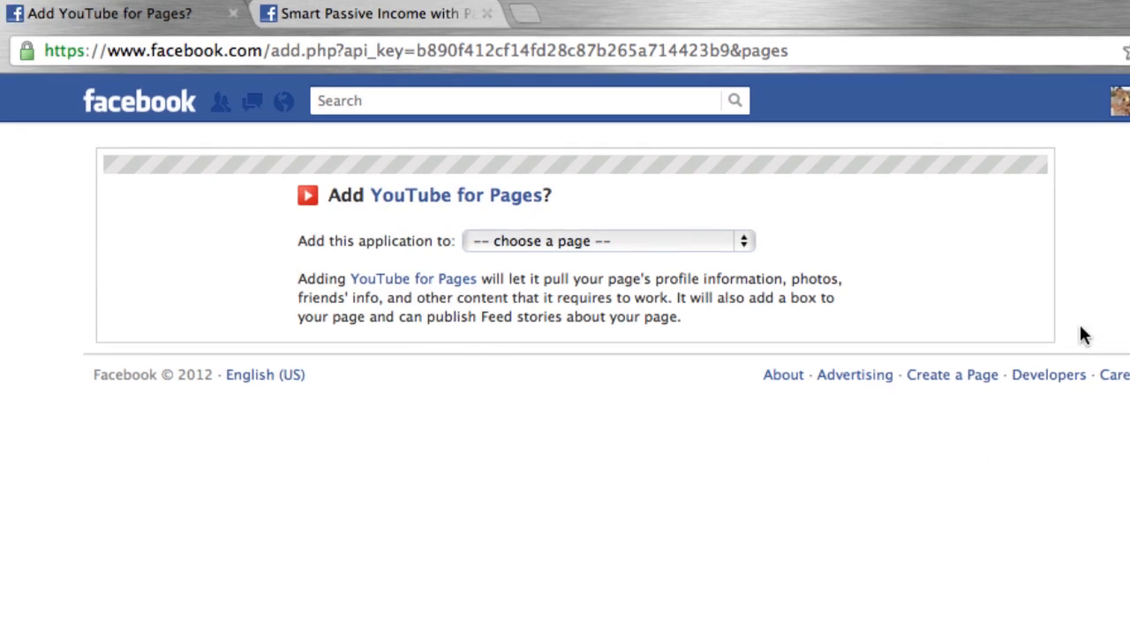
click(608, 241)
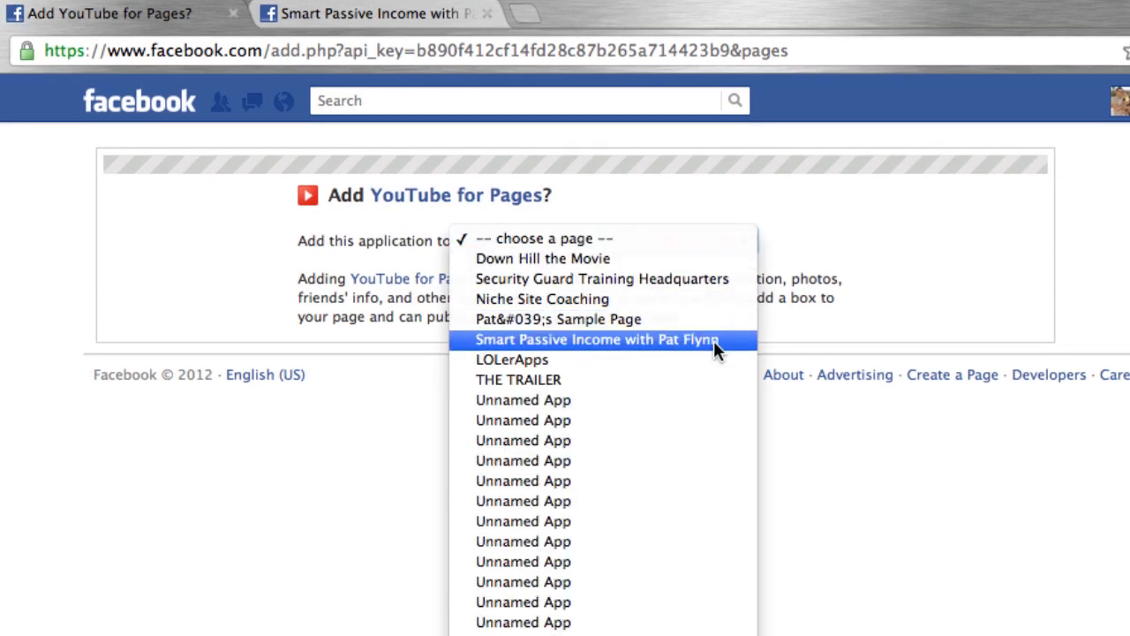
click(598, 339)
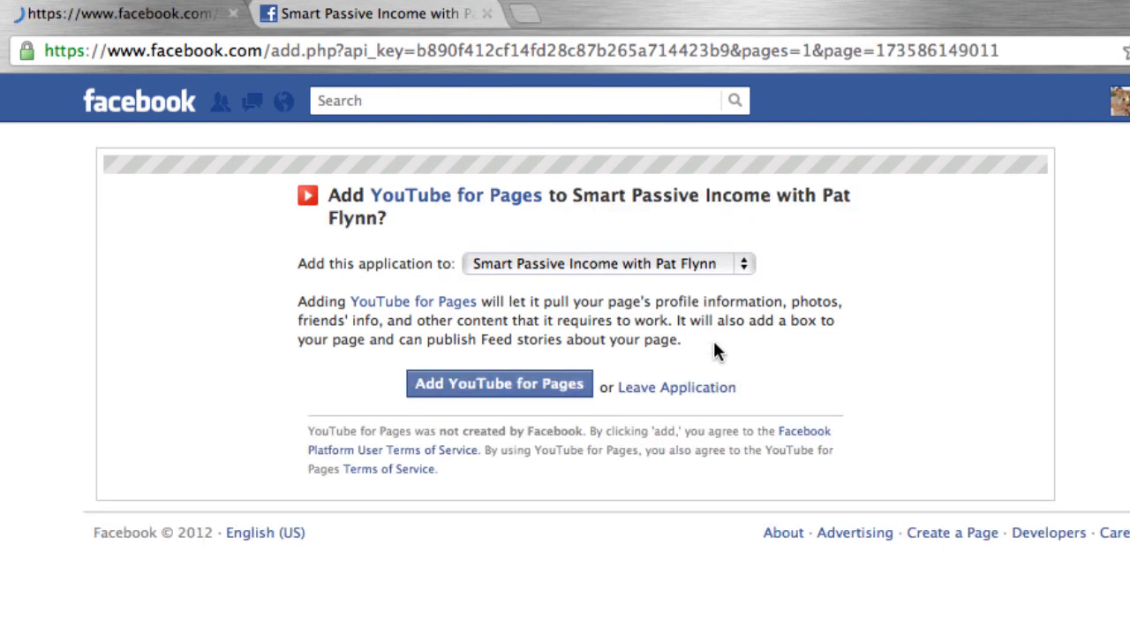
click(499, 383)
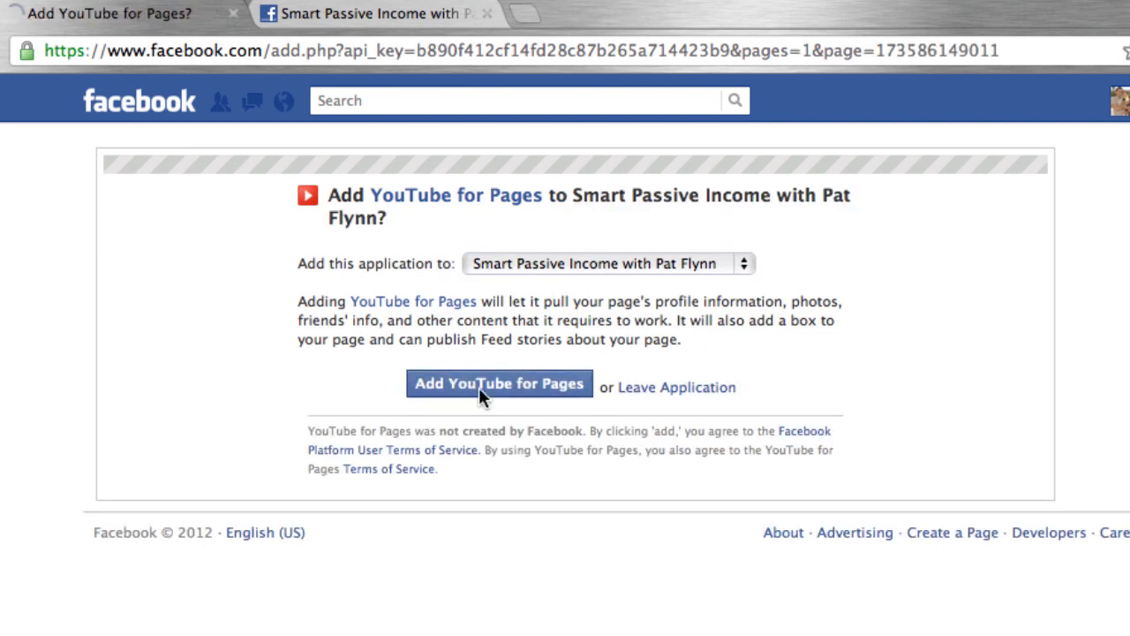
click(499, 383)
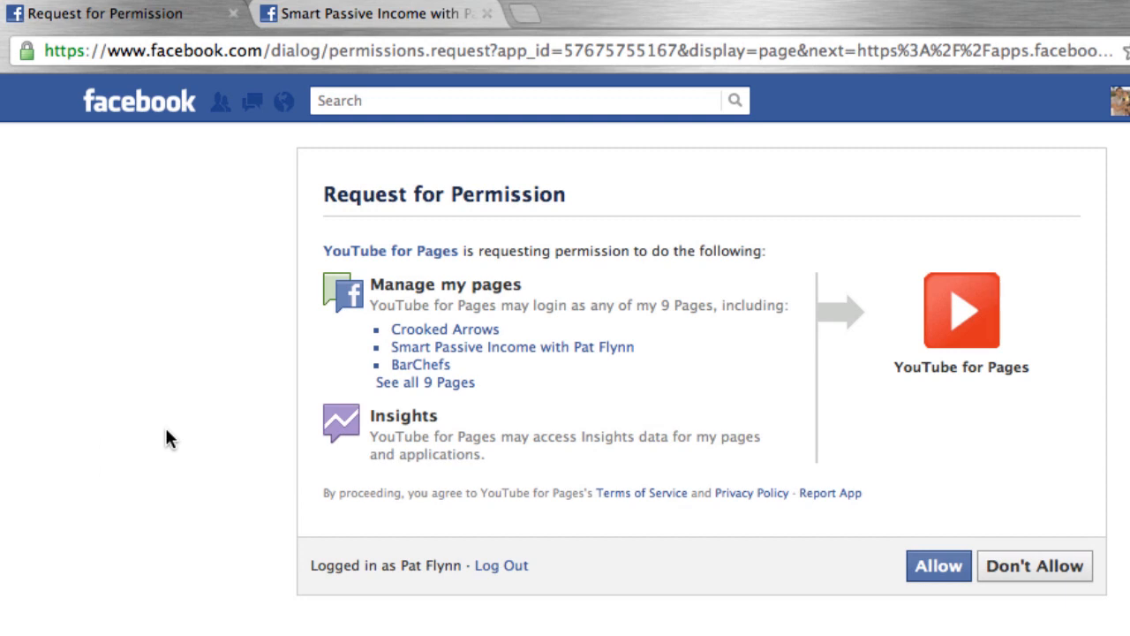
mouse_move(914, 544)
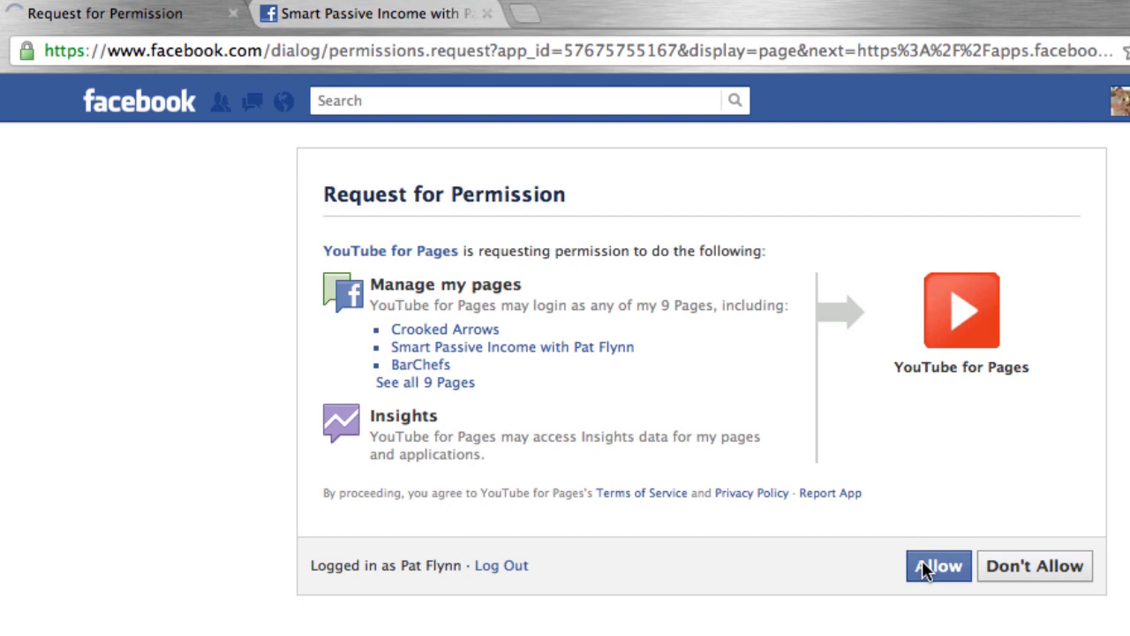
click(938, 565)
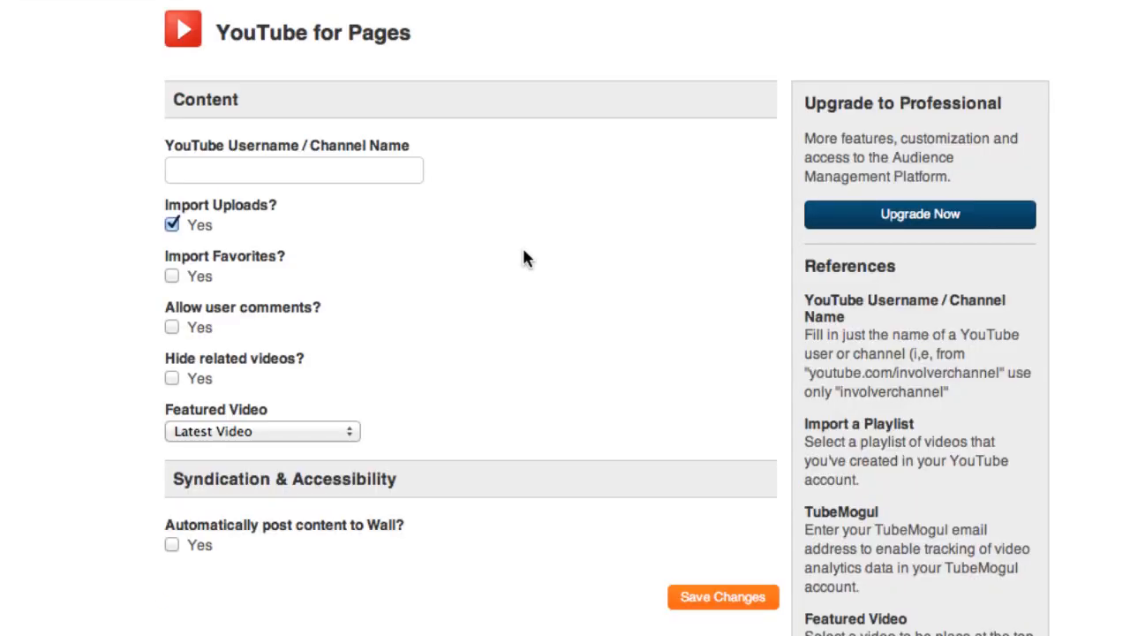
- Set the YouTube tab's channel to smartpassiveincome, save, and return to the Facebook page
click(293, 170)
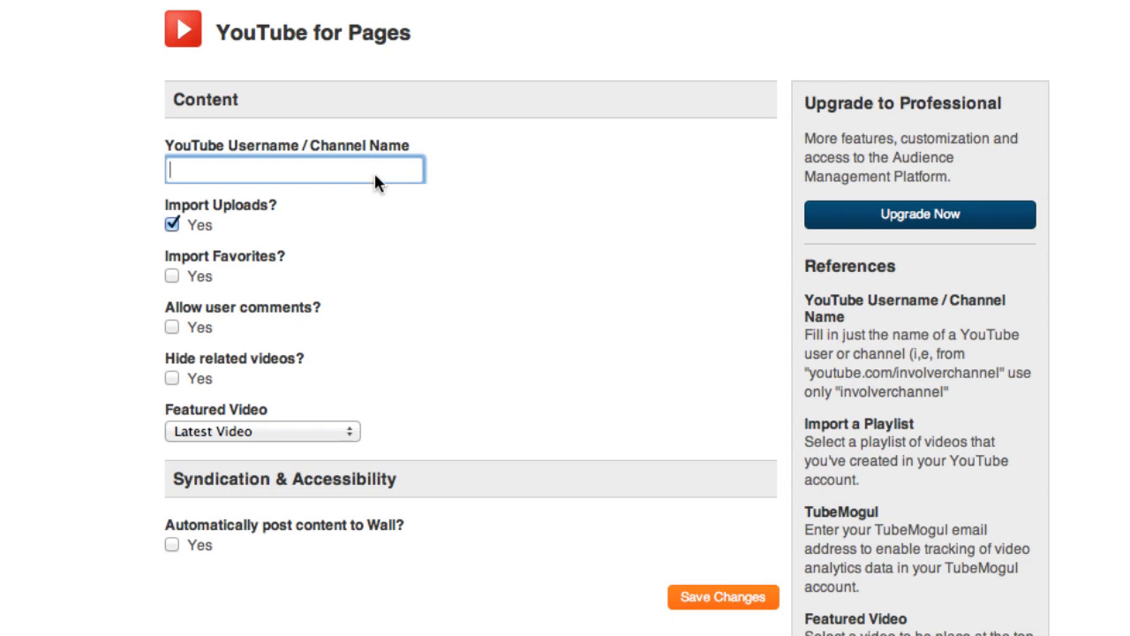
text(smartpassive)
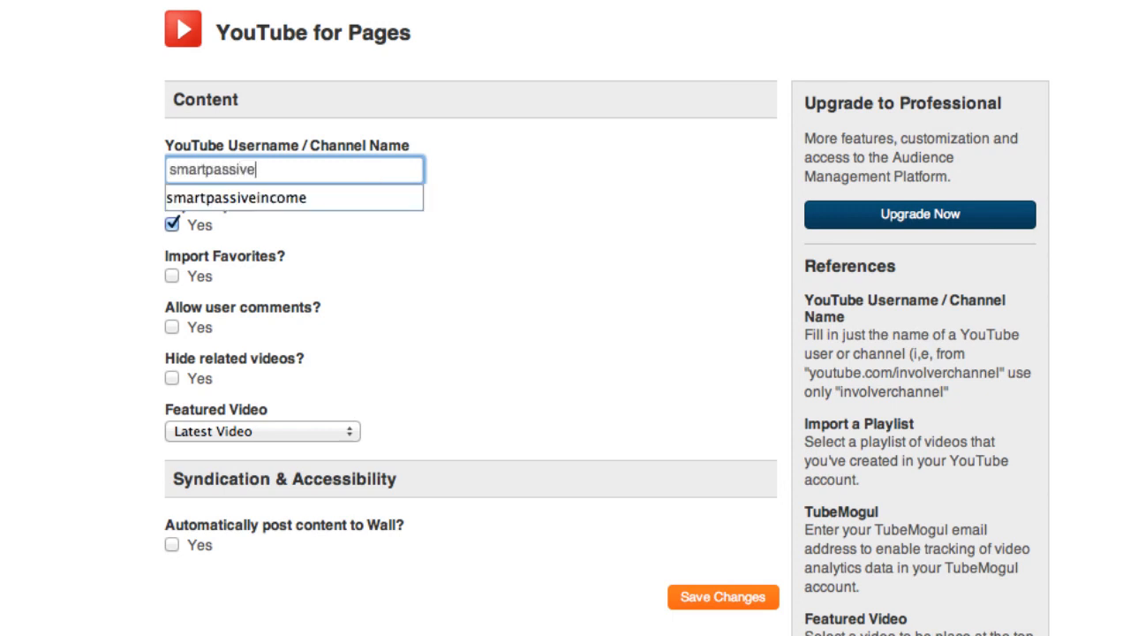
click(294, 197)
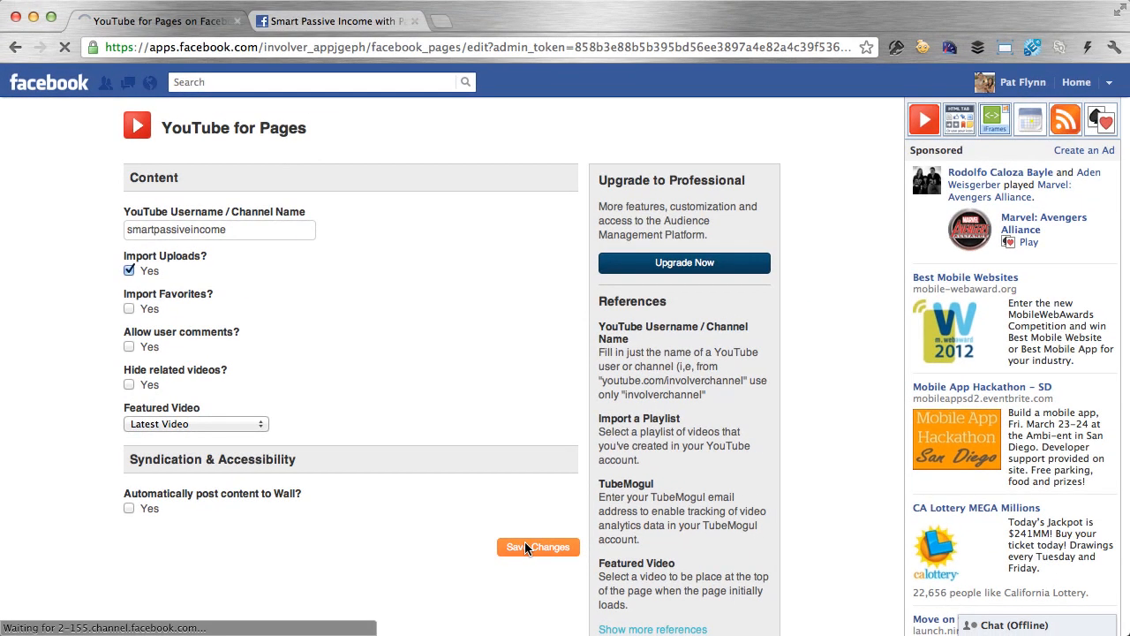
click(538, 547)
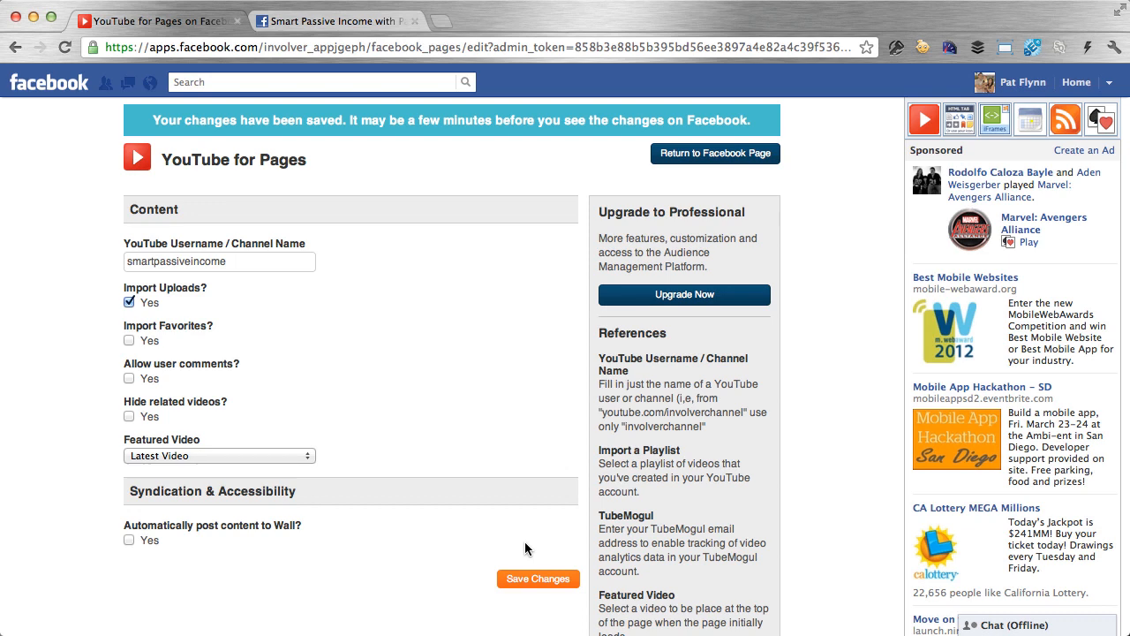
click(716, 153)
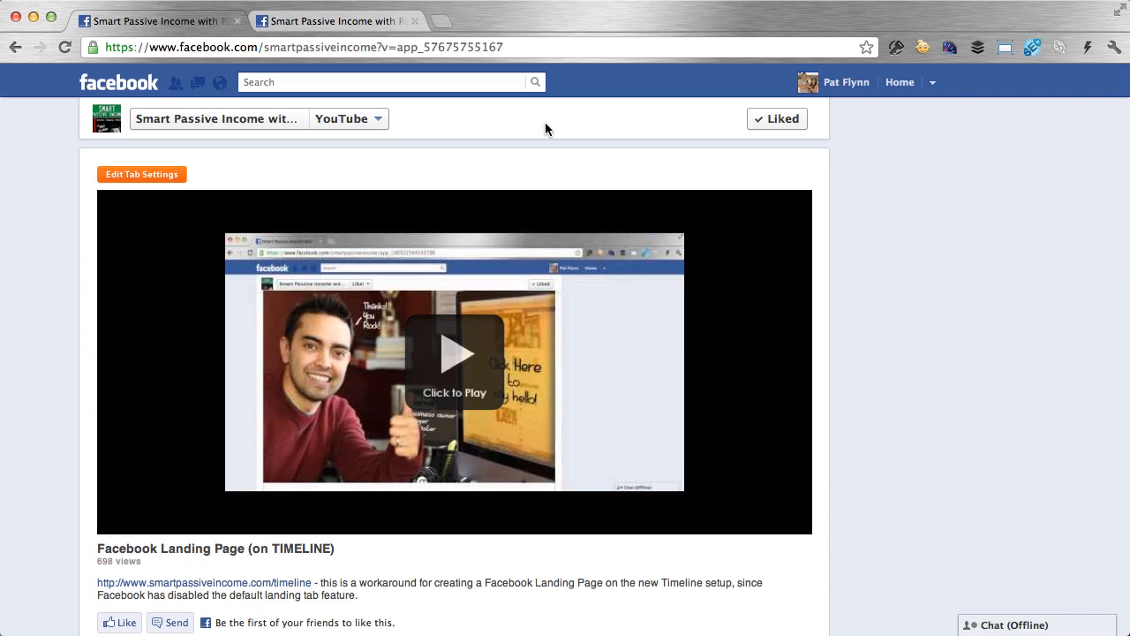
- Review the YouTube tab's videos, then navigate back to involver.com's applications list
scroll(down, 3)
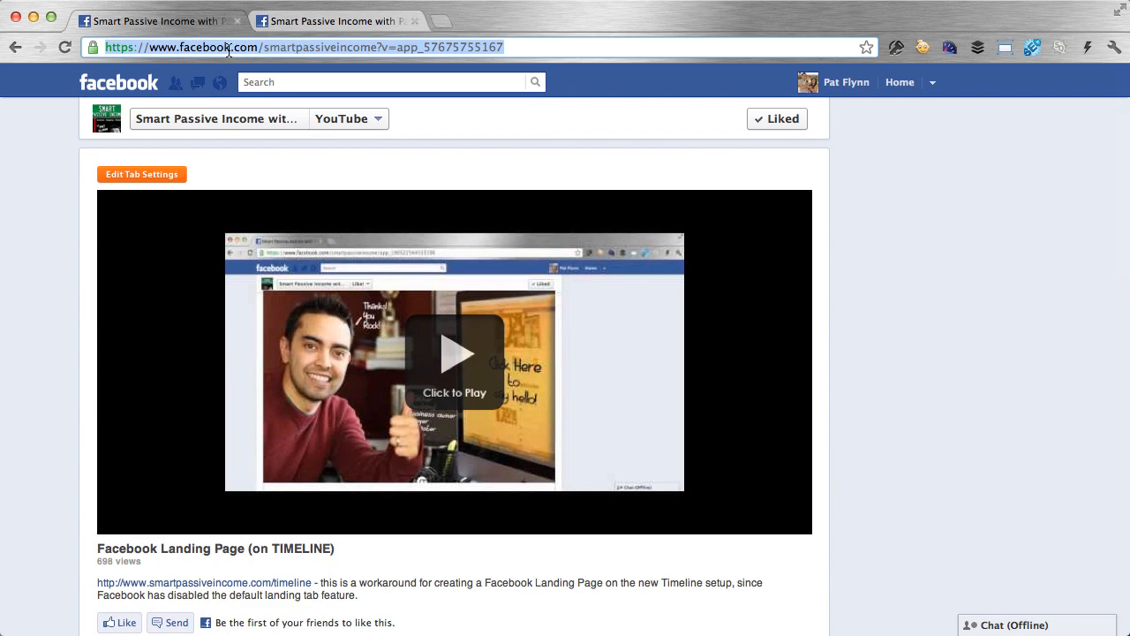
text(involver.com/applications/)
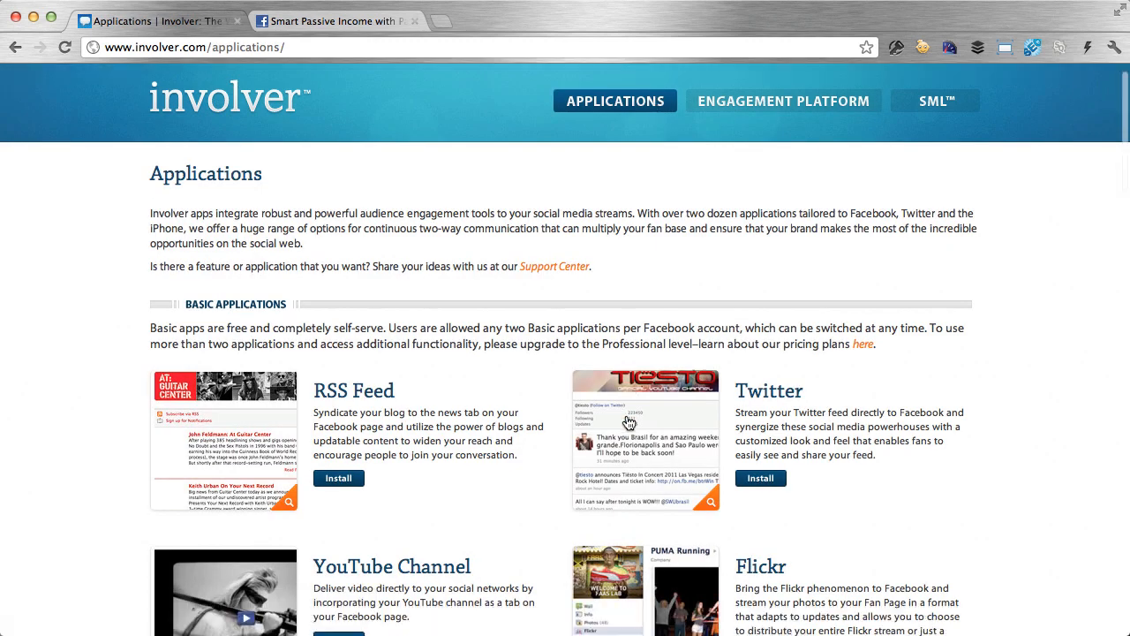
- Install Twitter, adding Tweets To Pages to the Smart Passive Income page and allowing permissions
click(760, 478)
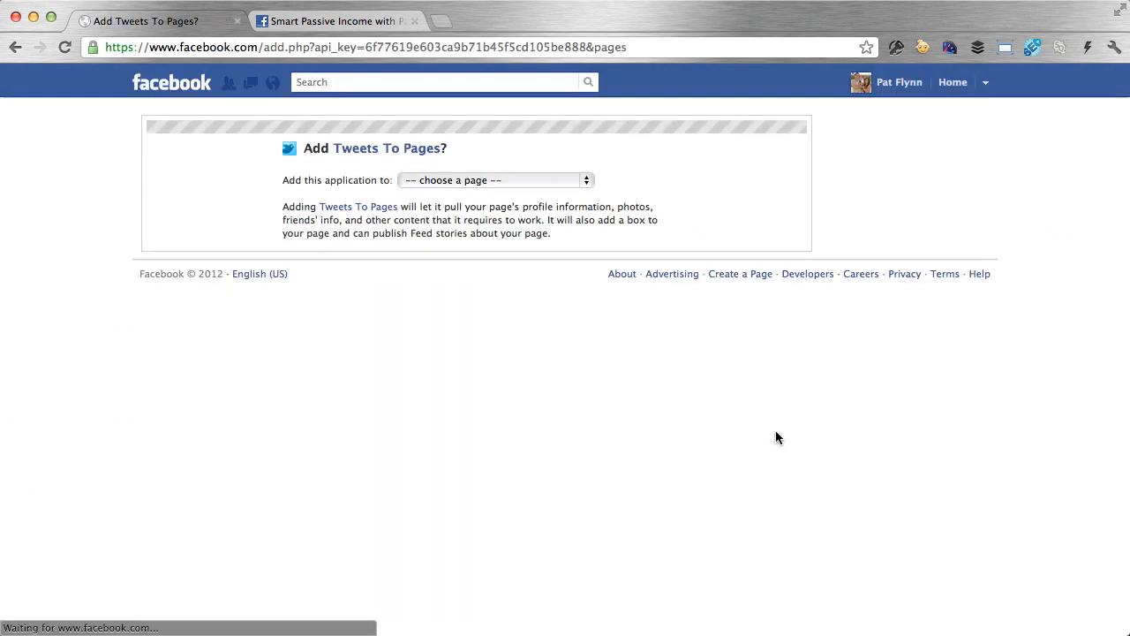
click(495, 180)
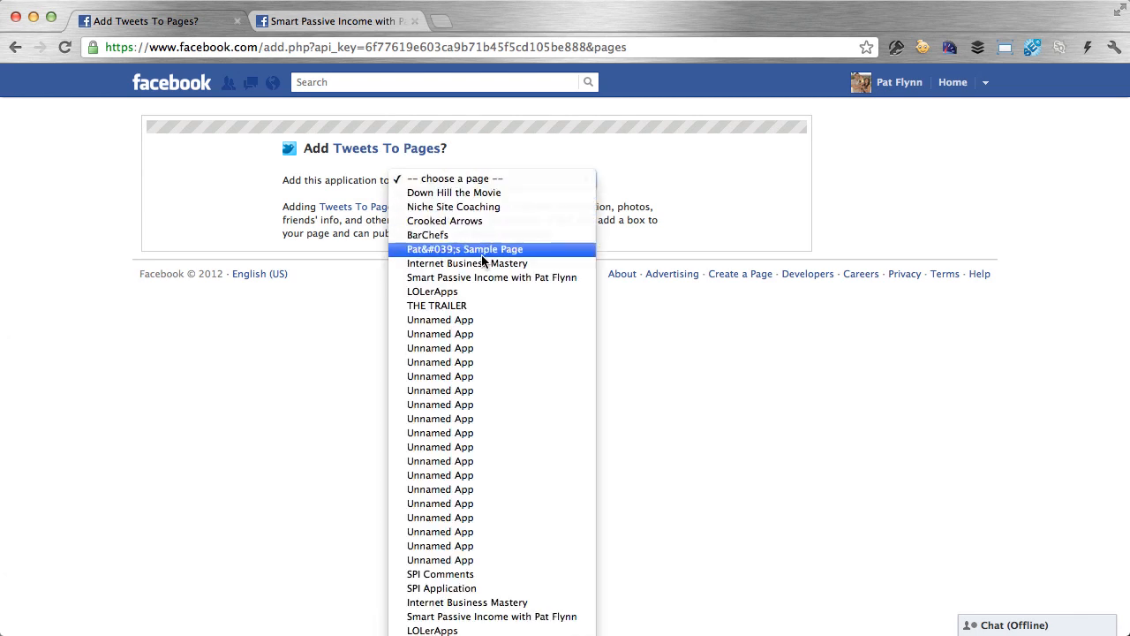
click(492, 278)
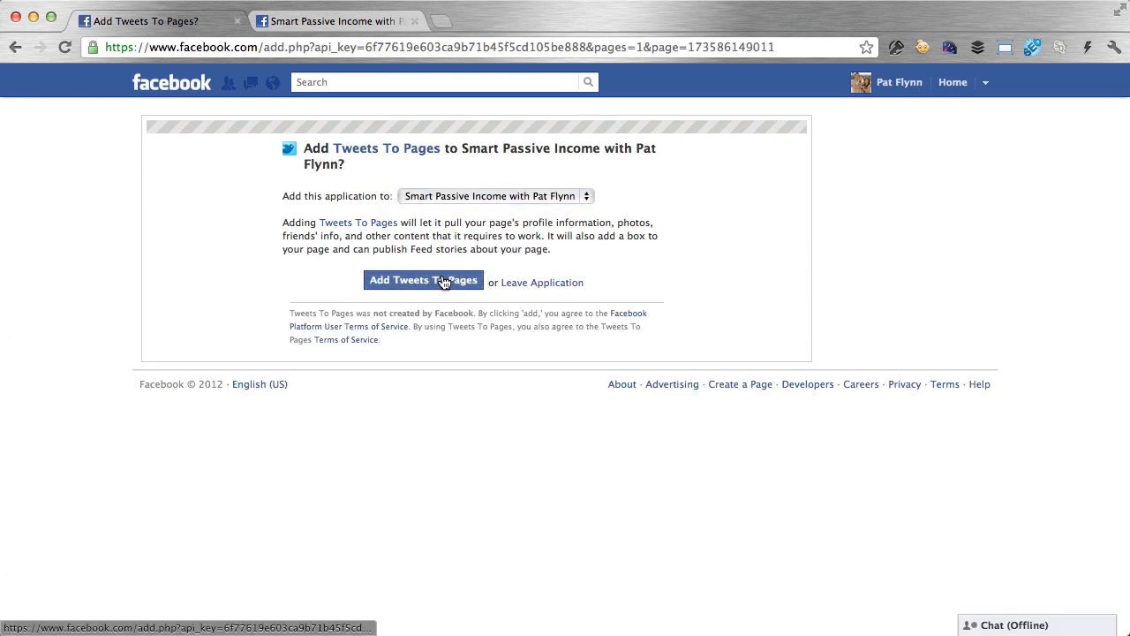
click(423, 280)
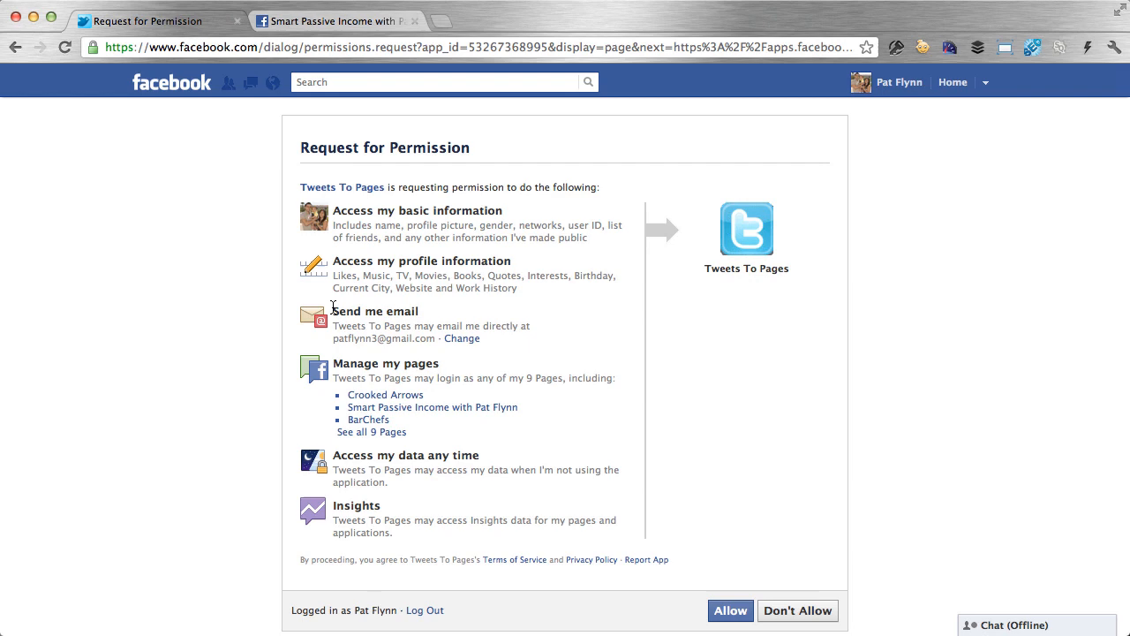
click(729, 610)
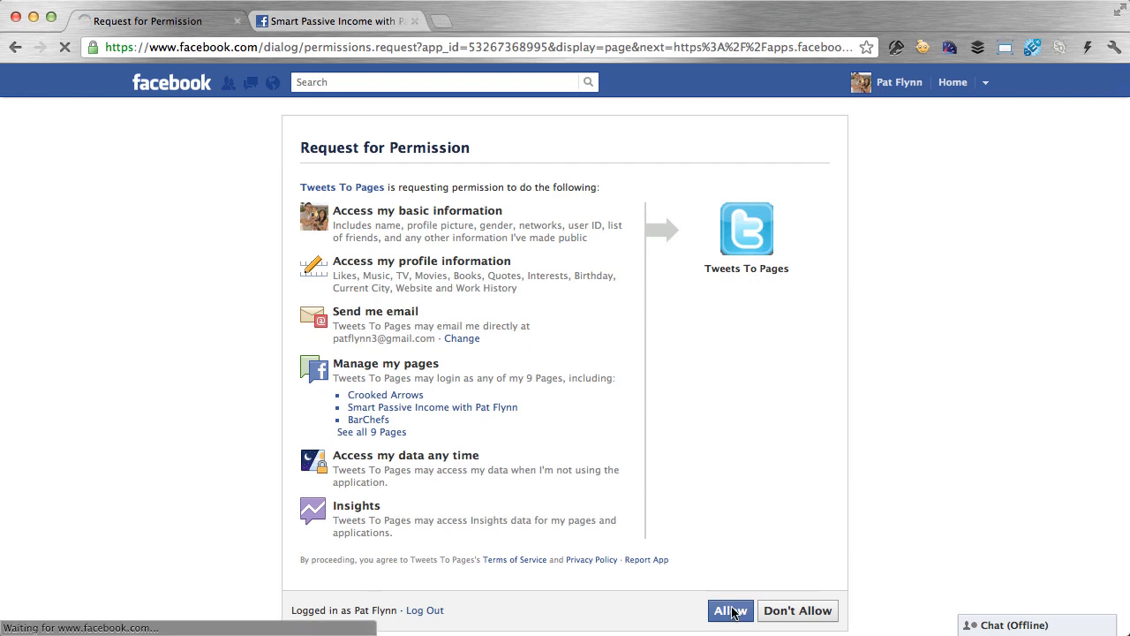
click(727, 610)
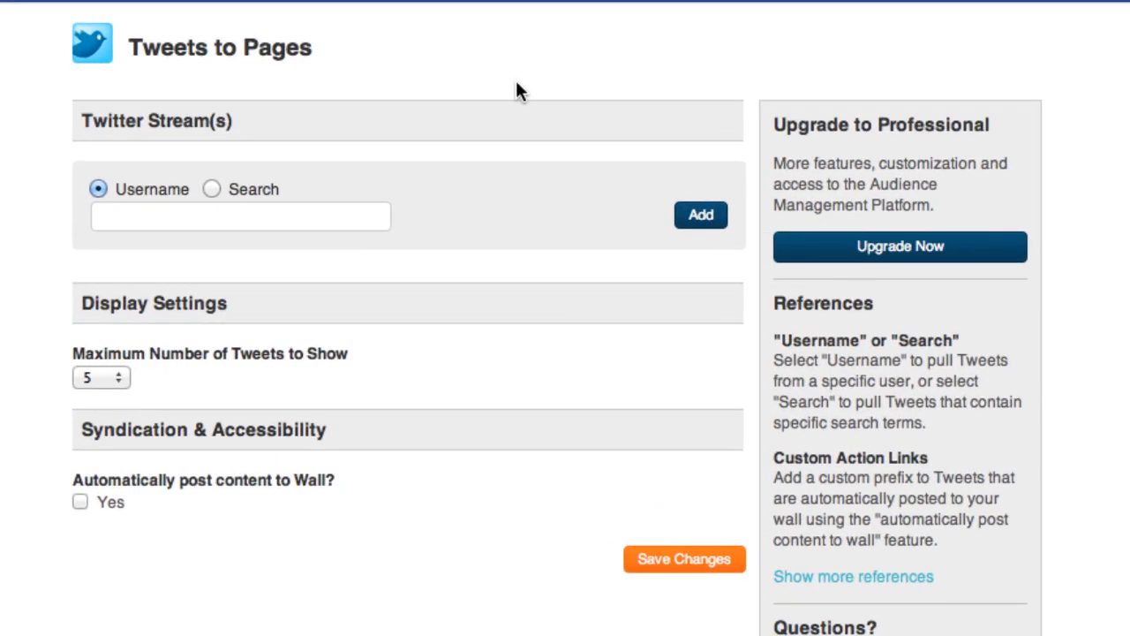
- Stream tweets from patflynn with a maximum of 10 tweets, save, and return to the Facebook page
click(241, 216)
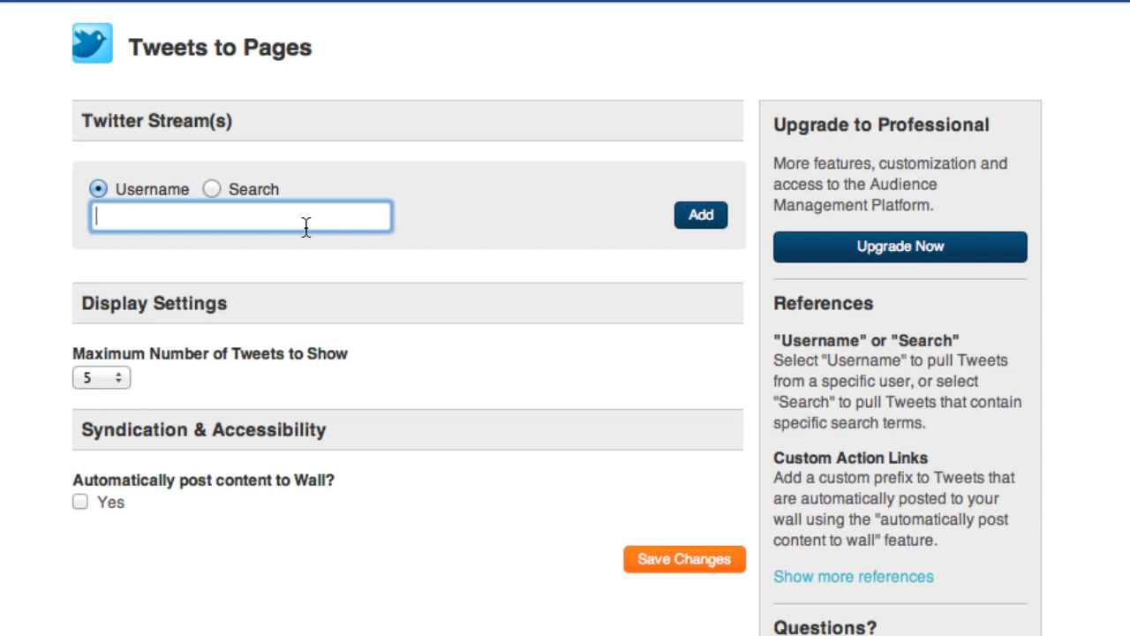
text(patflynn)
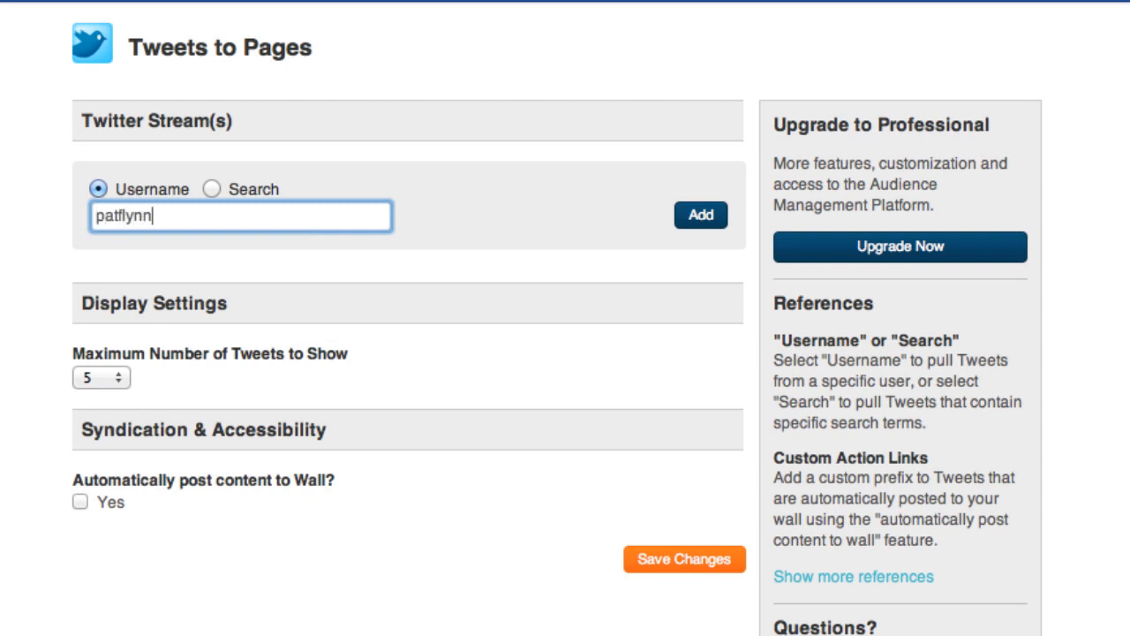
click(700, 215)
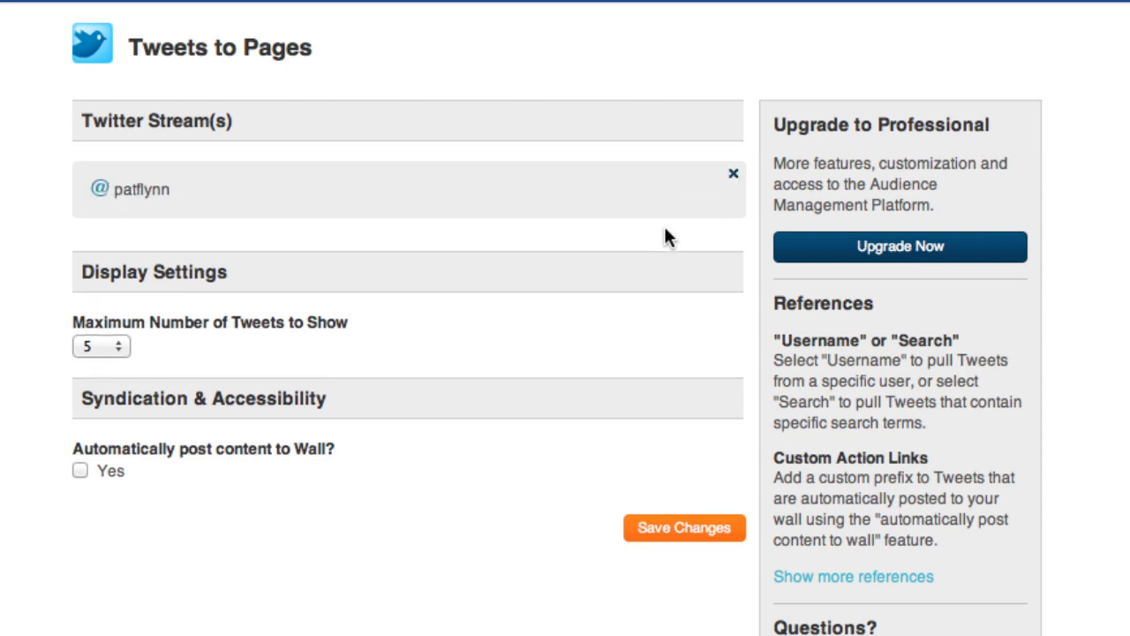
click(101, 345)
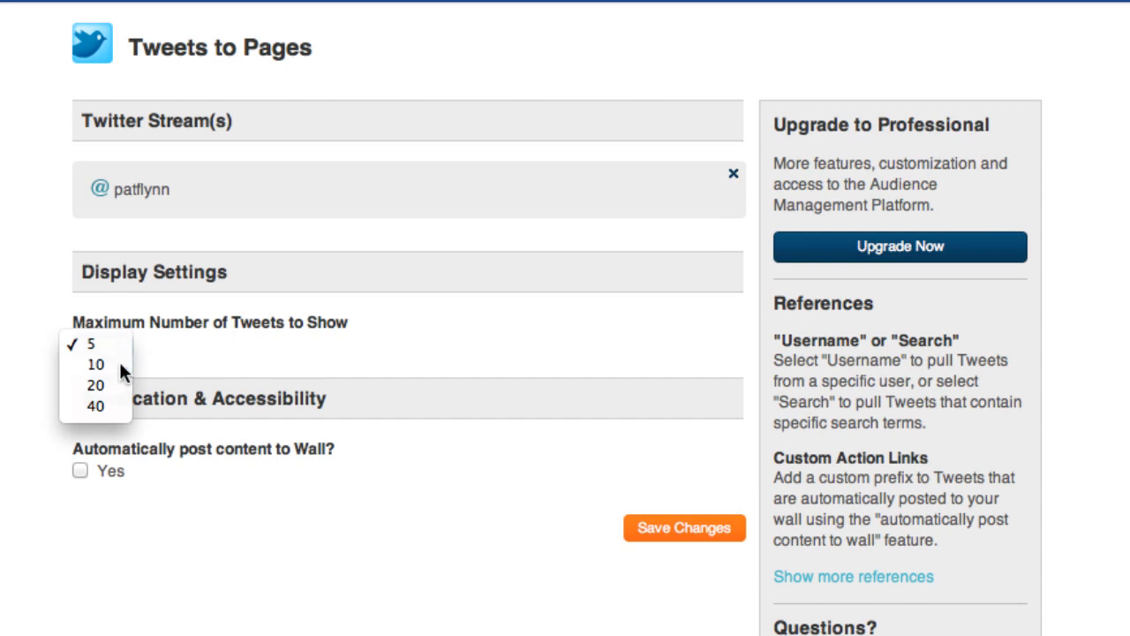
click(95, 364)
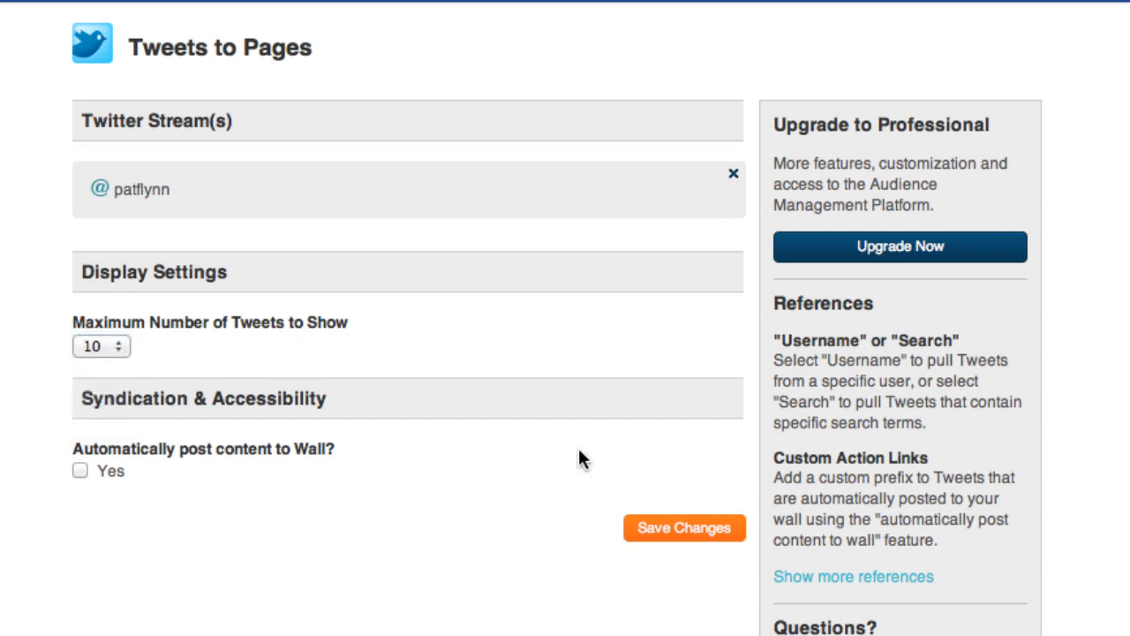
click(684, 527)
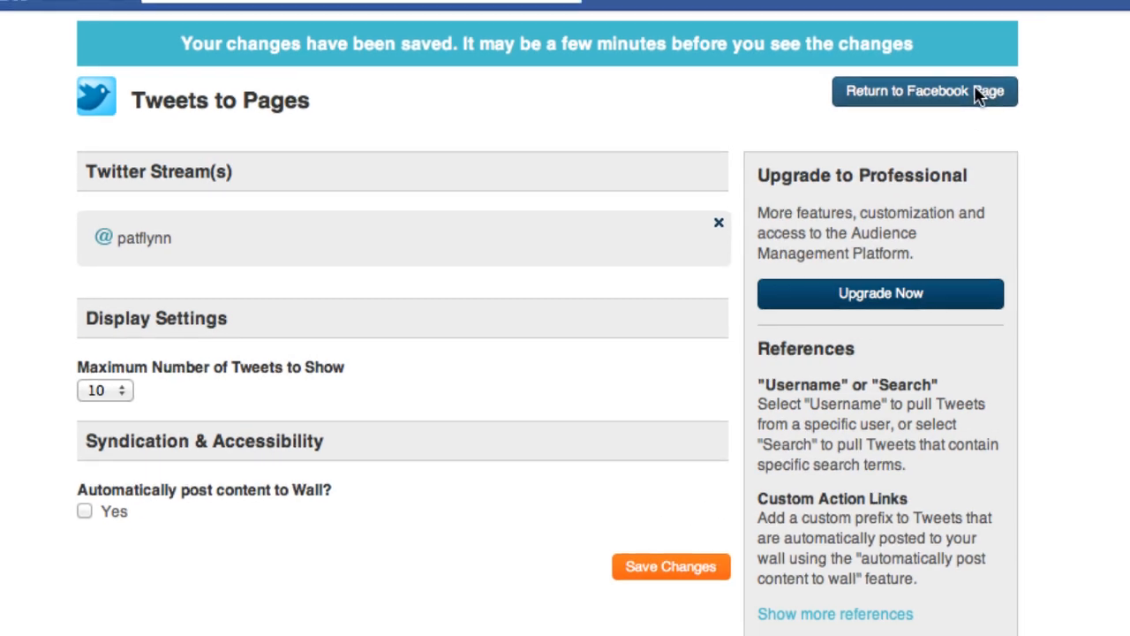
click(924, 91)
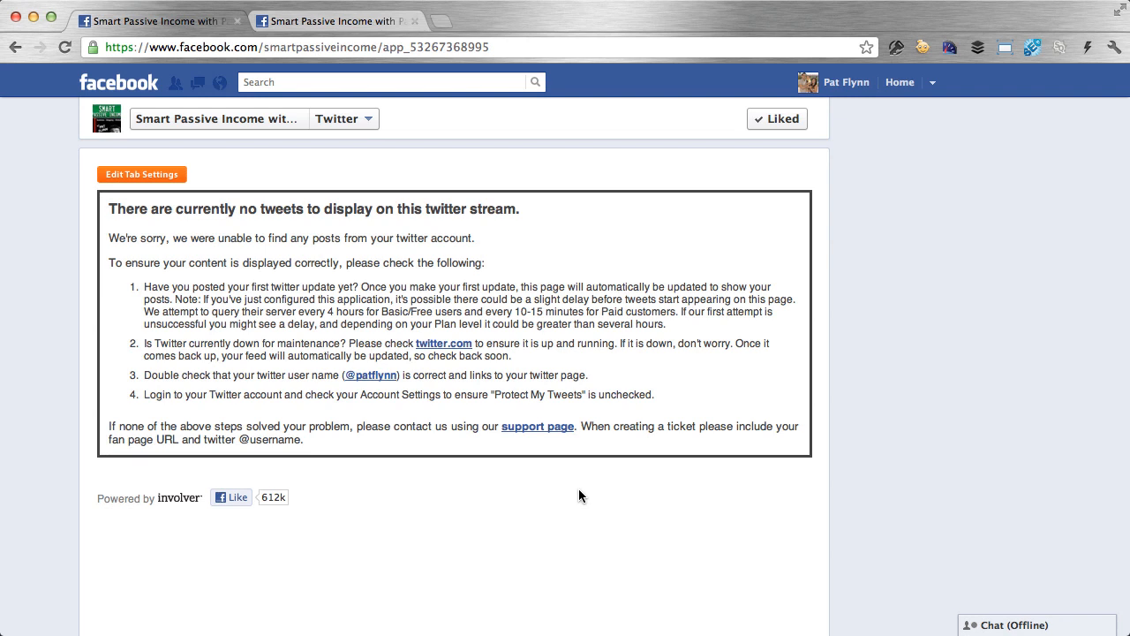
mouse_move(531, 387)
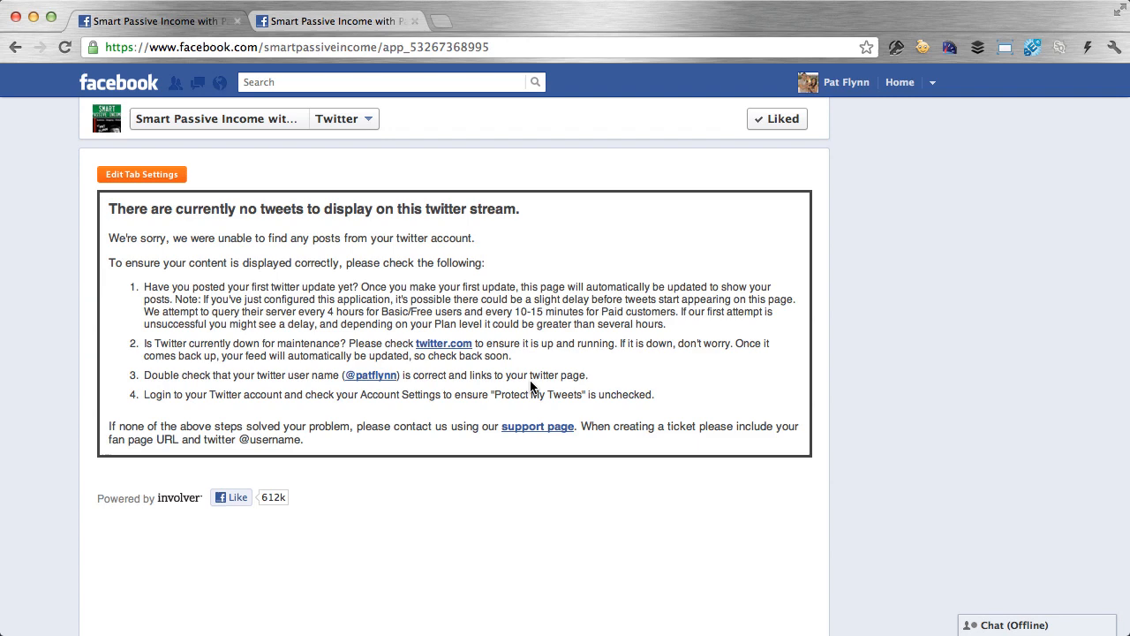
mouse_move(242, 131)
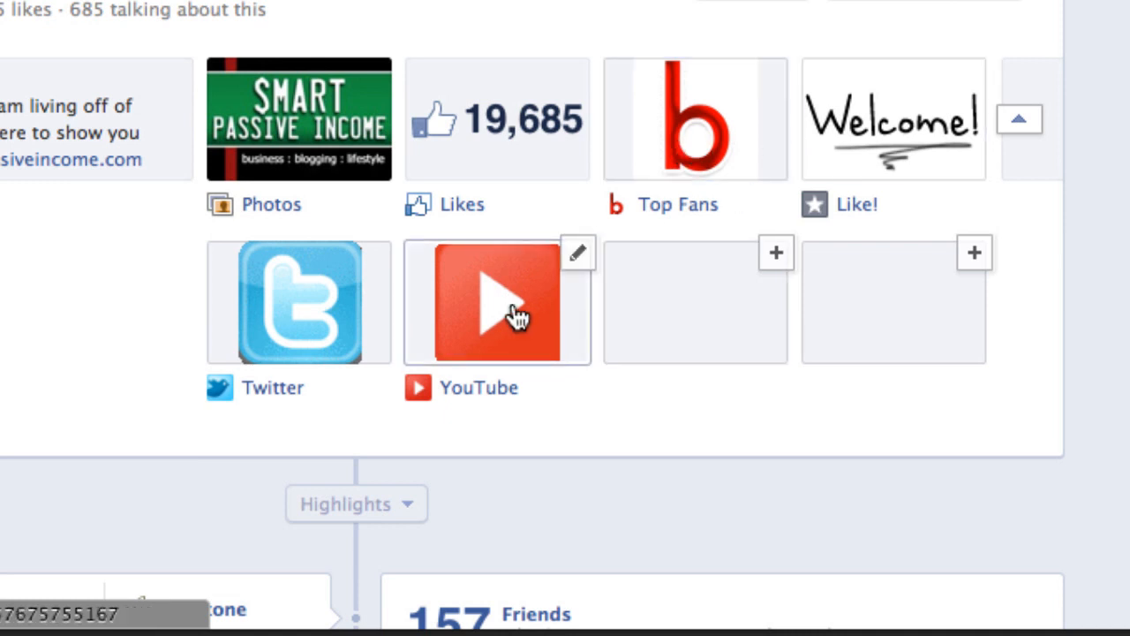
mouse_move(382, 265)
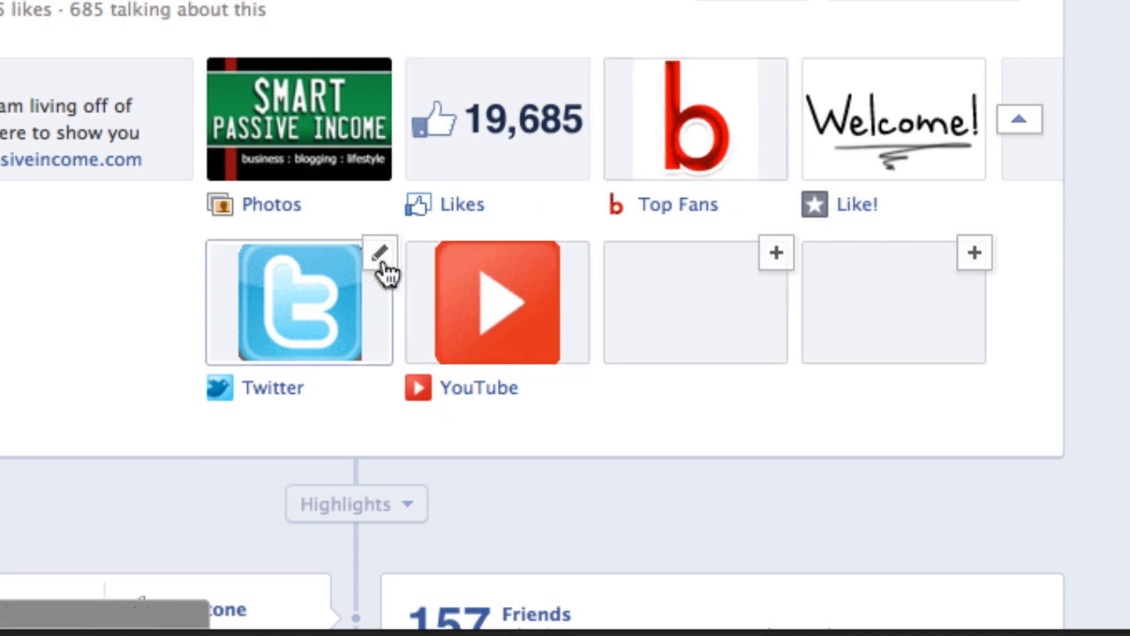
- Swap the Twitter and YouTube tabs into the top favorites row above Top Fans and Like!
click(380, 251)
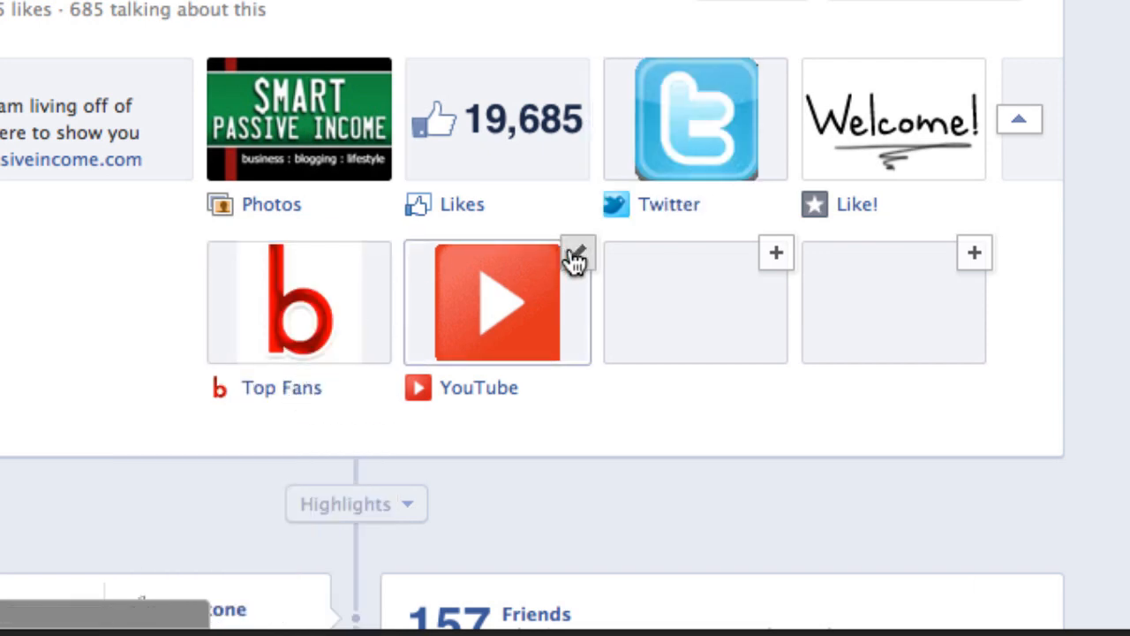
drag(498, 302, 894, 119)
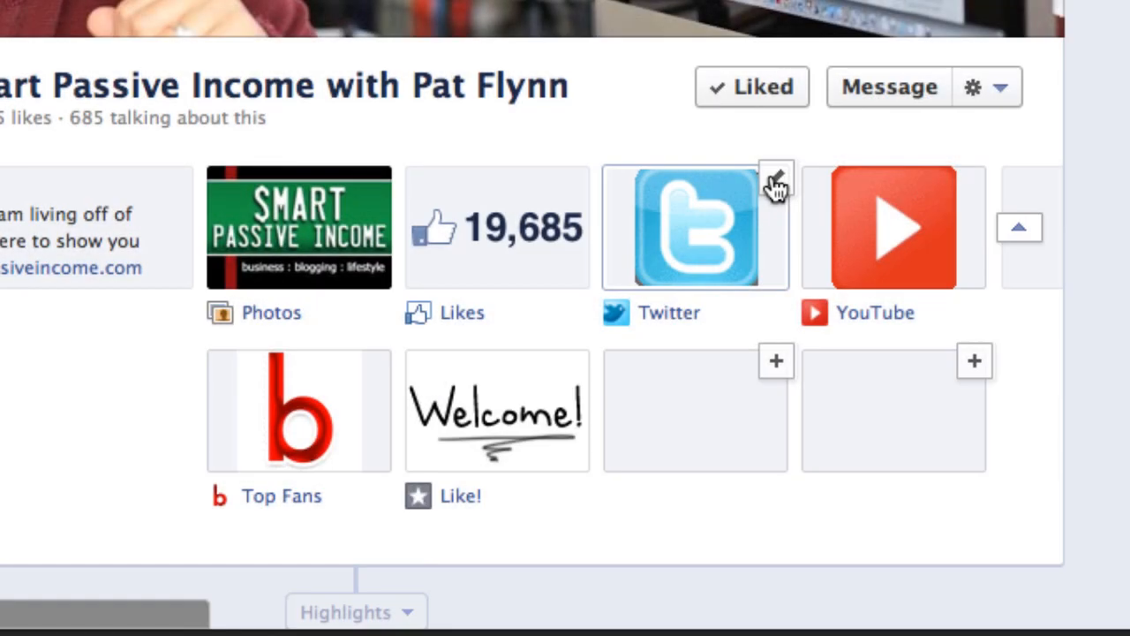
- Begin changing the Twitter tab's Custom Tab Image from its Edit Settings dialog
click(776, 177)
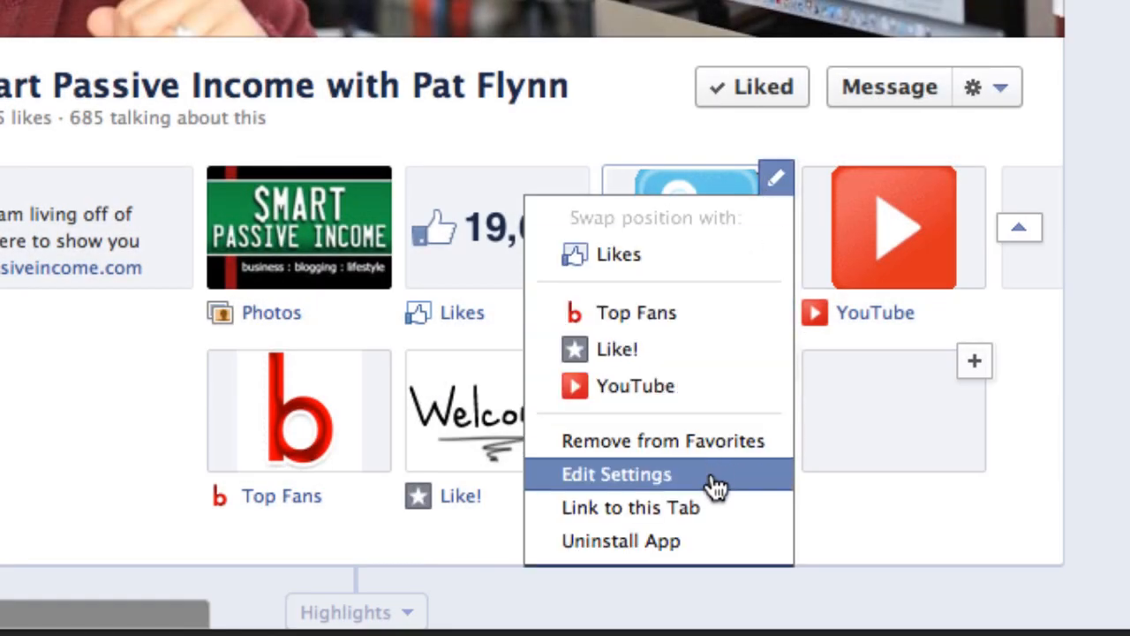
mouse_move(674, 506)
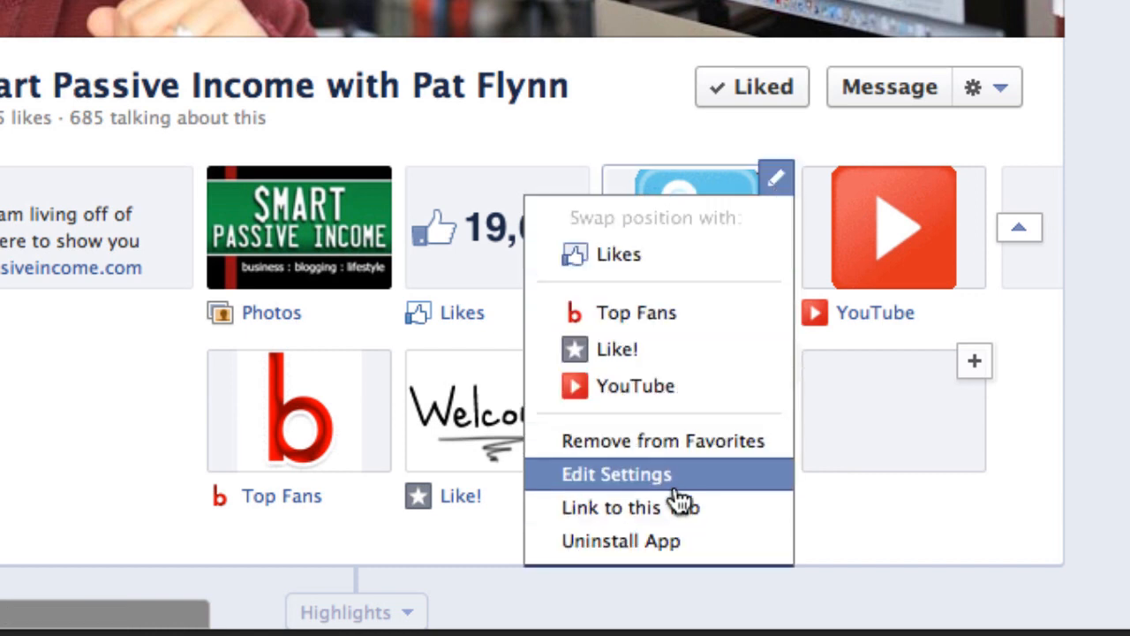
click(616, 474)
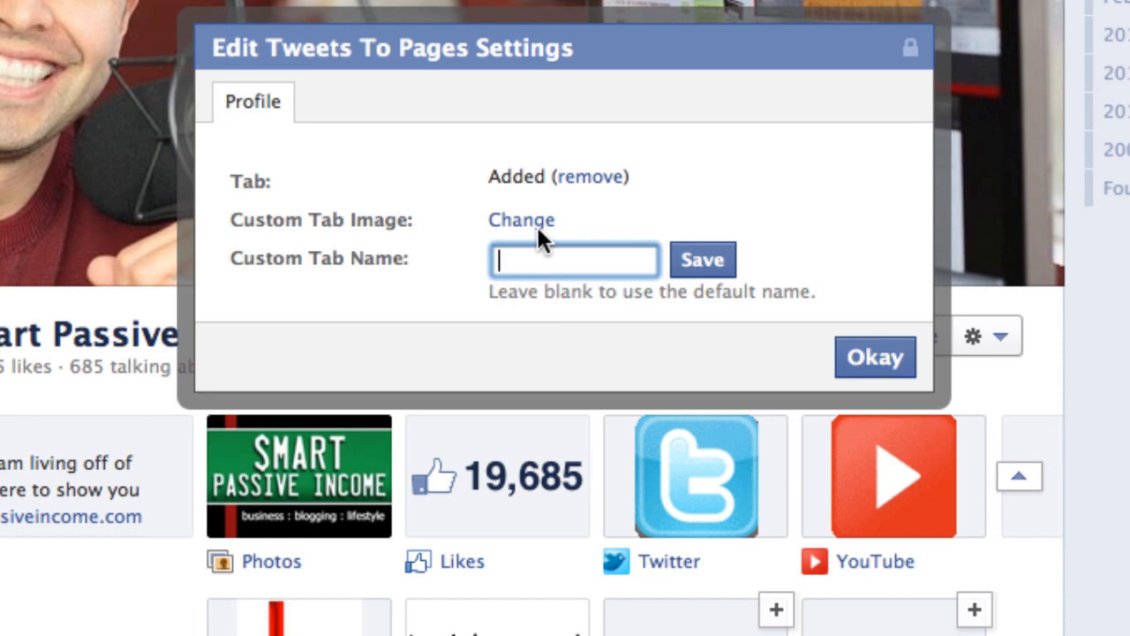
click(521, 219)
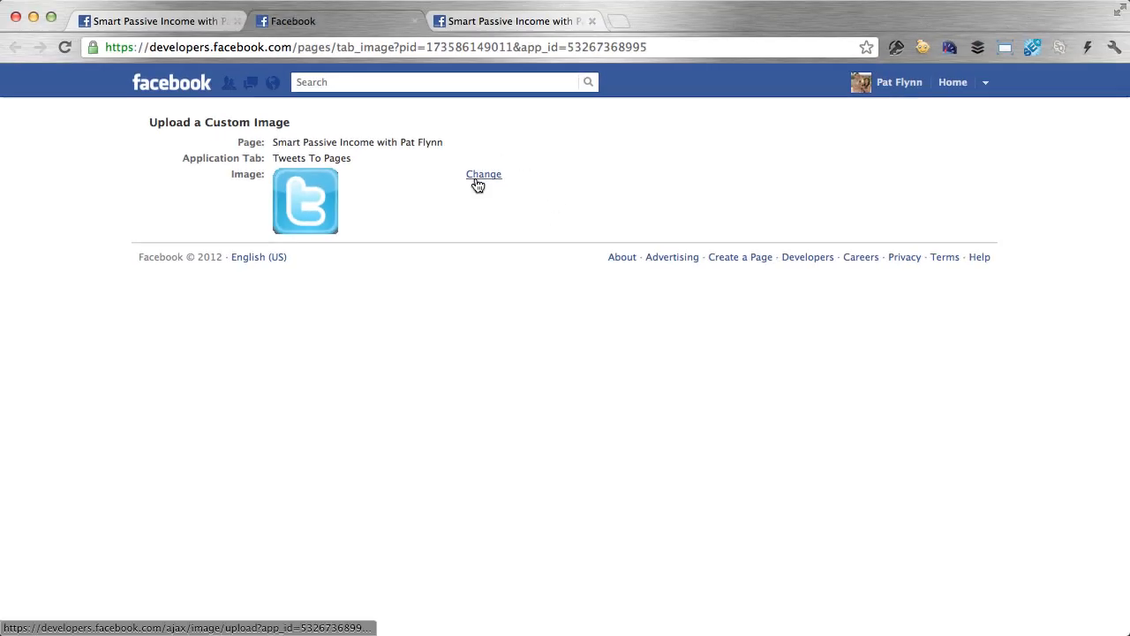
click(484, 174)
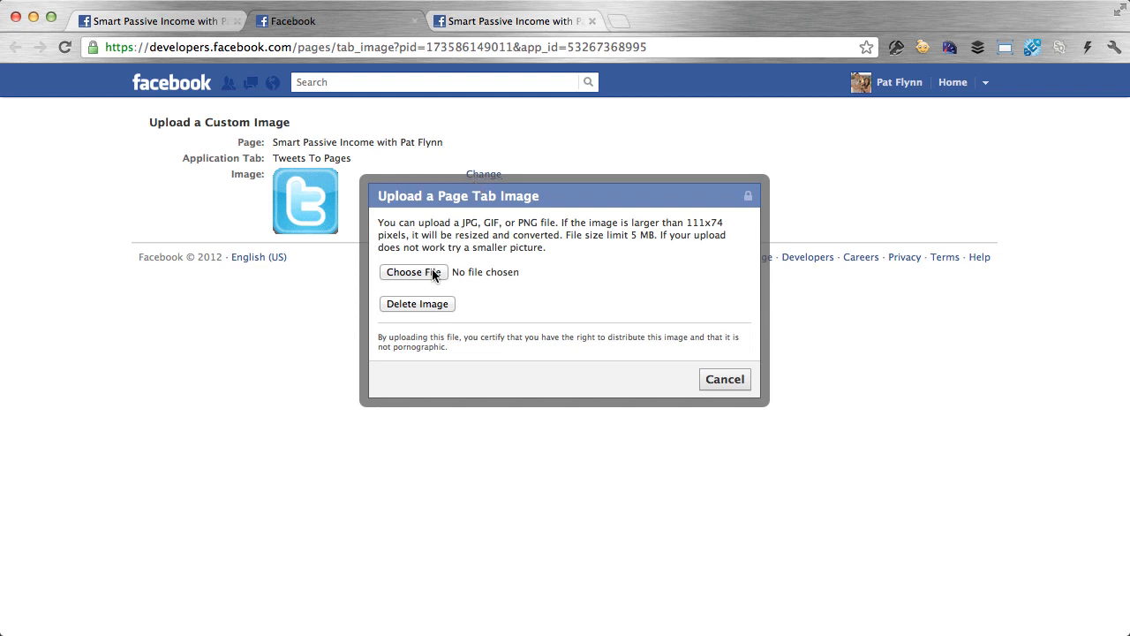
- Upload twitter.png from the sample-graphics folder as the Twitter tab image and confirm
click(413, 272)
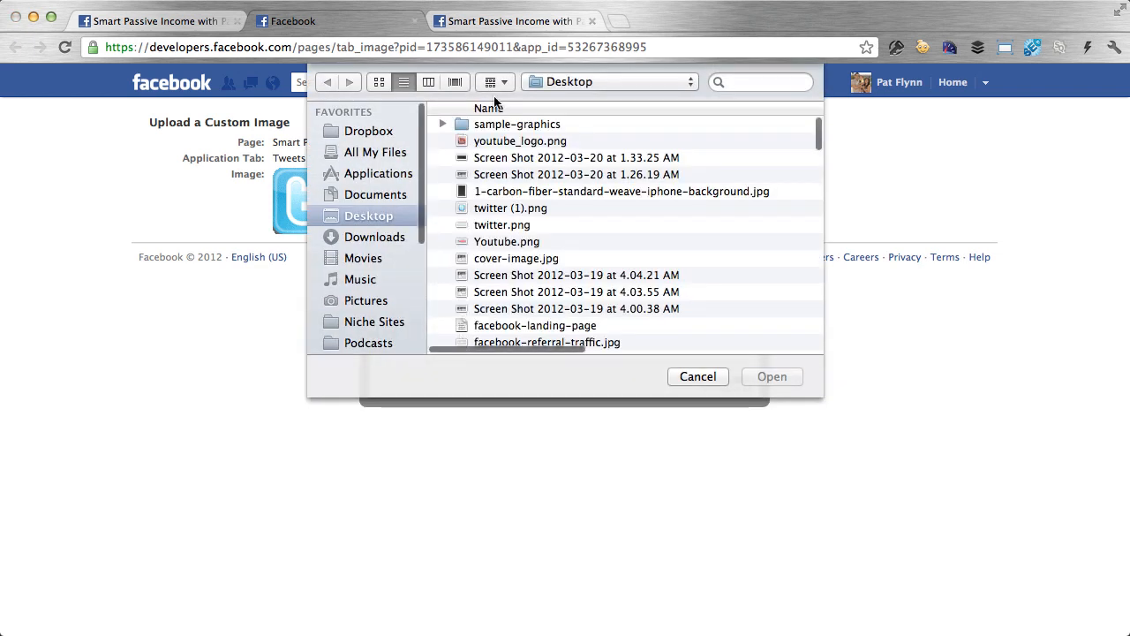
double_click(516, 124)
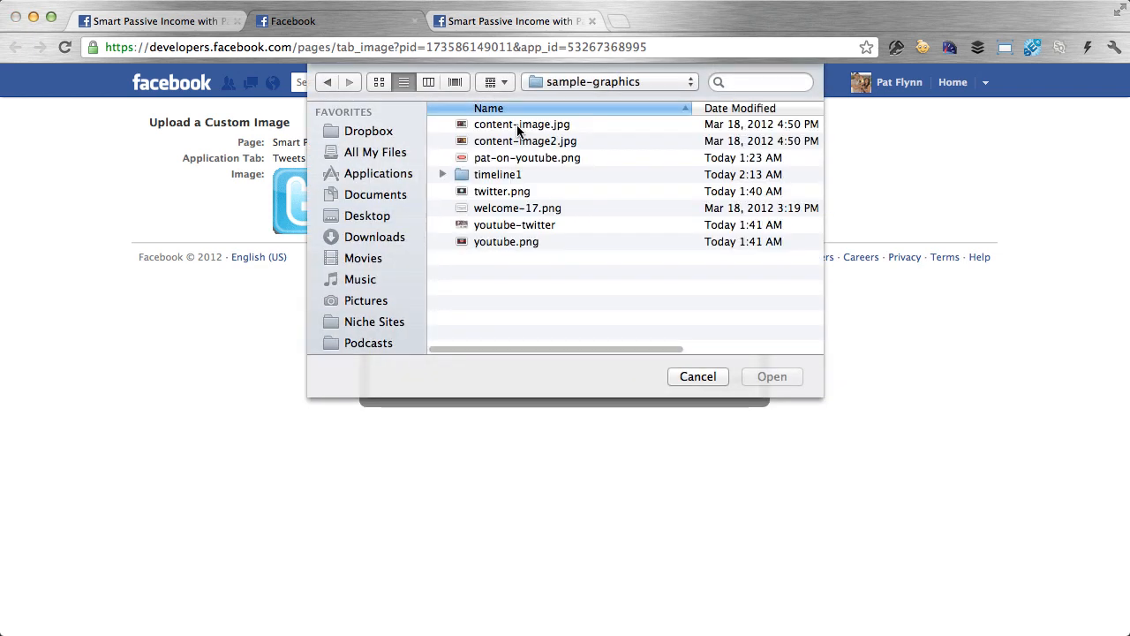
click(498, 174)
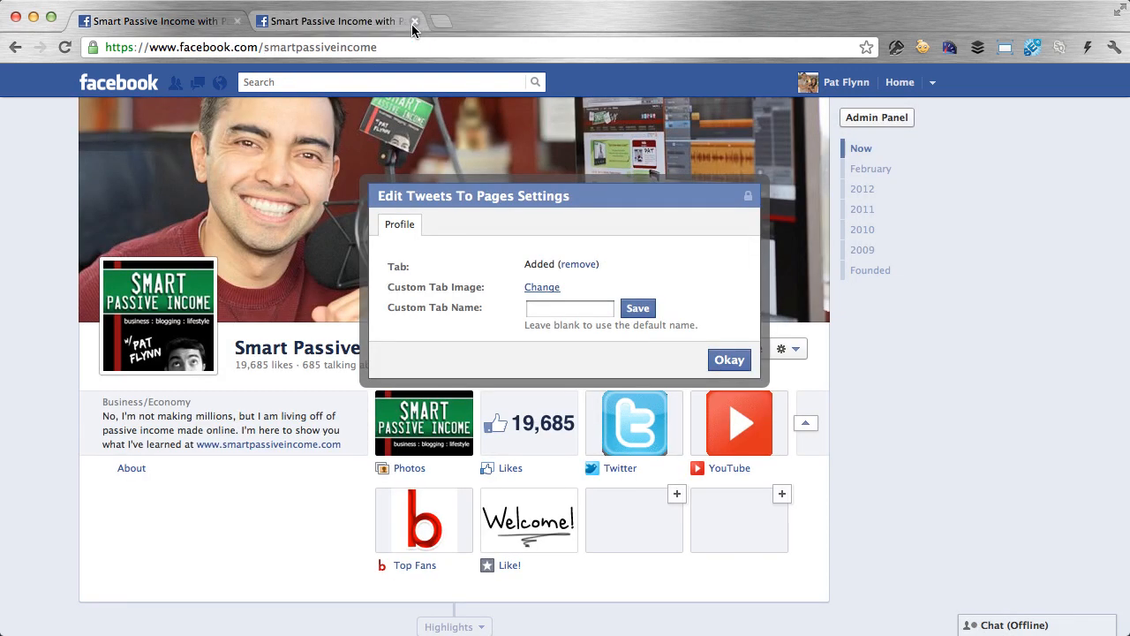
click(728, 360)
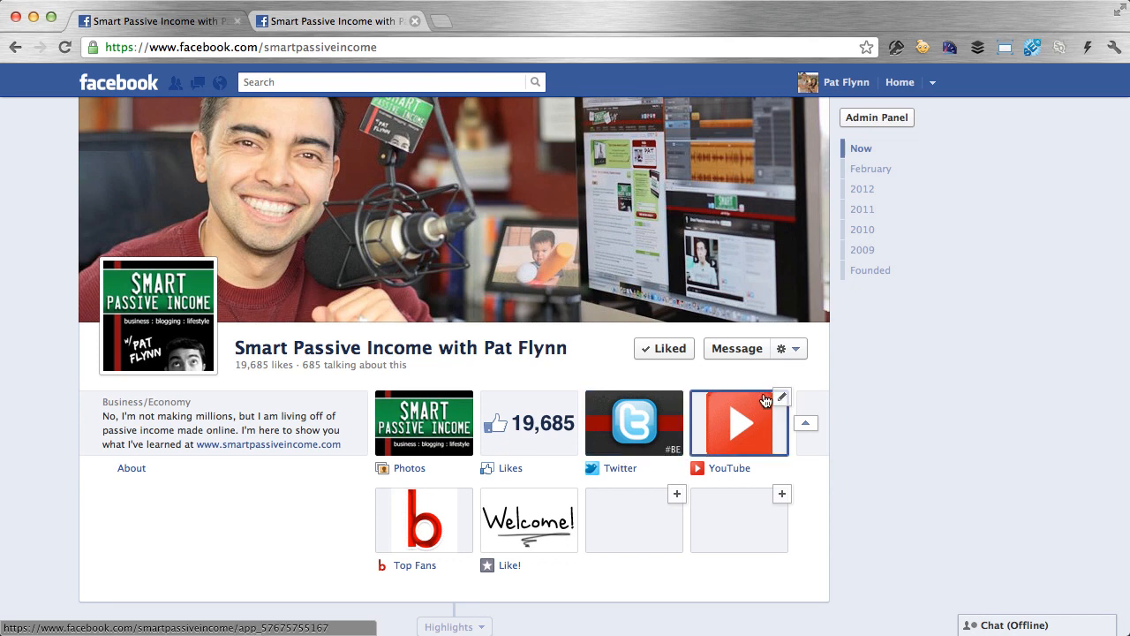
- Replace the YouTube tab image with the branded YouTube Everywhere thumbnail and confirm
click(781, 398)
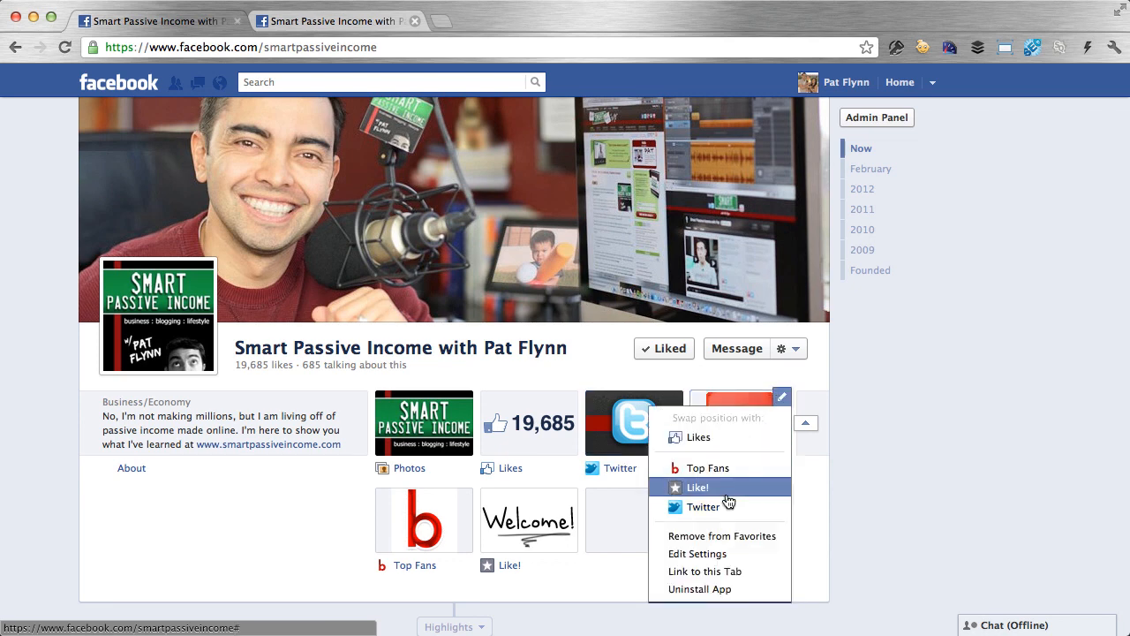
click(697, 554)
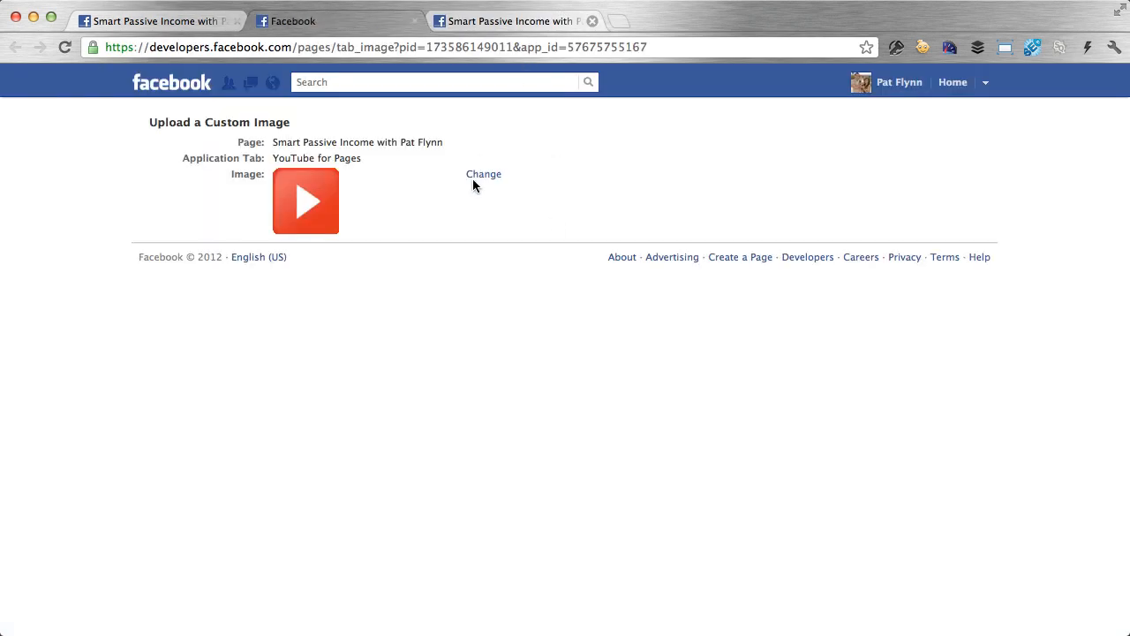
click(483, 174)
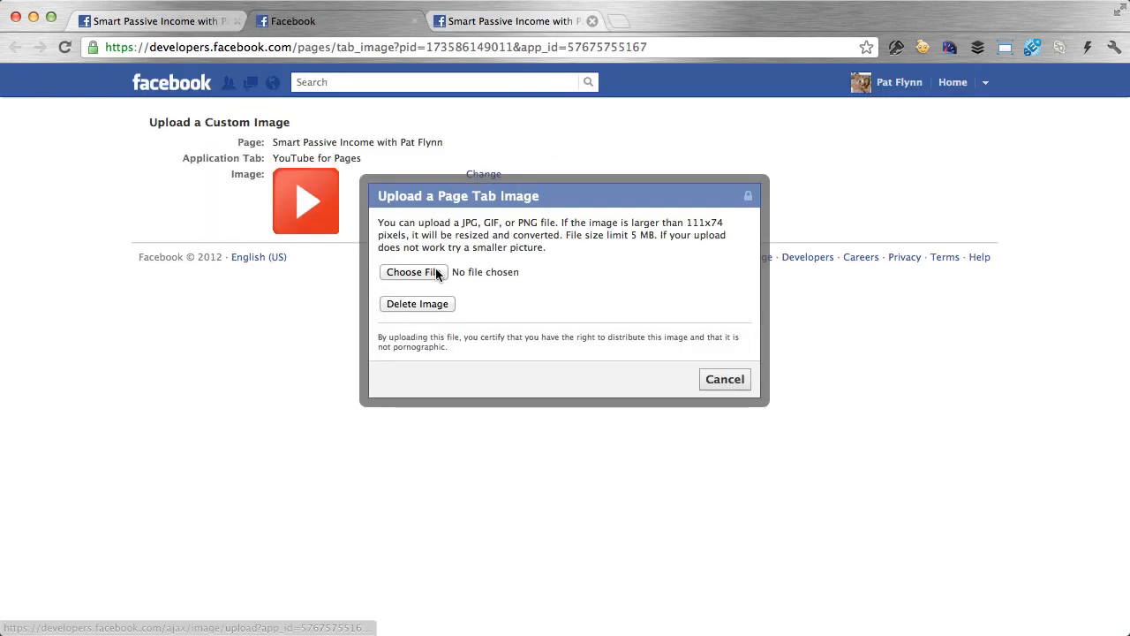
click(413, 272)
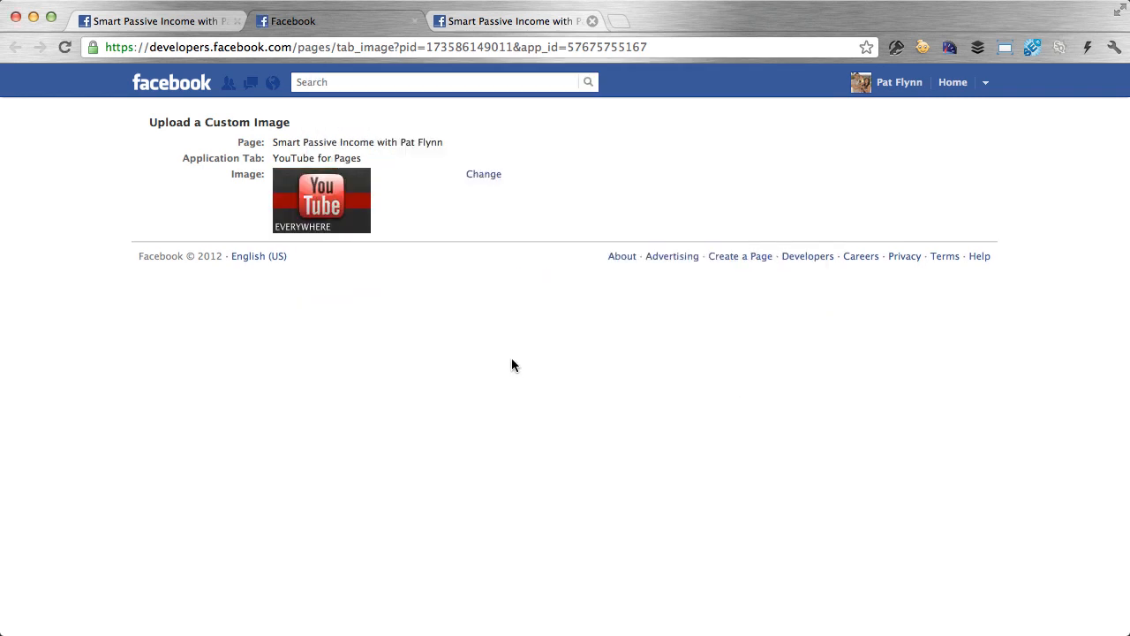
mouse_move(415, 24)
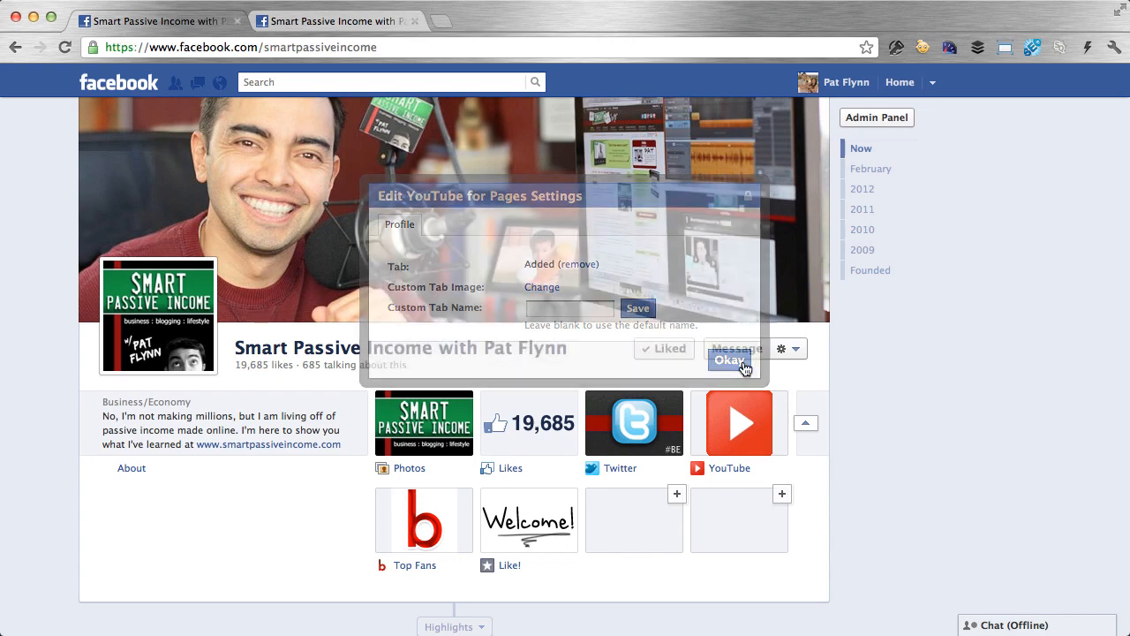
click(729, 360)
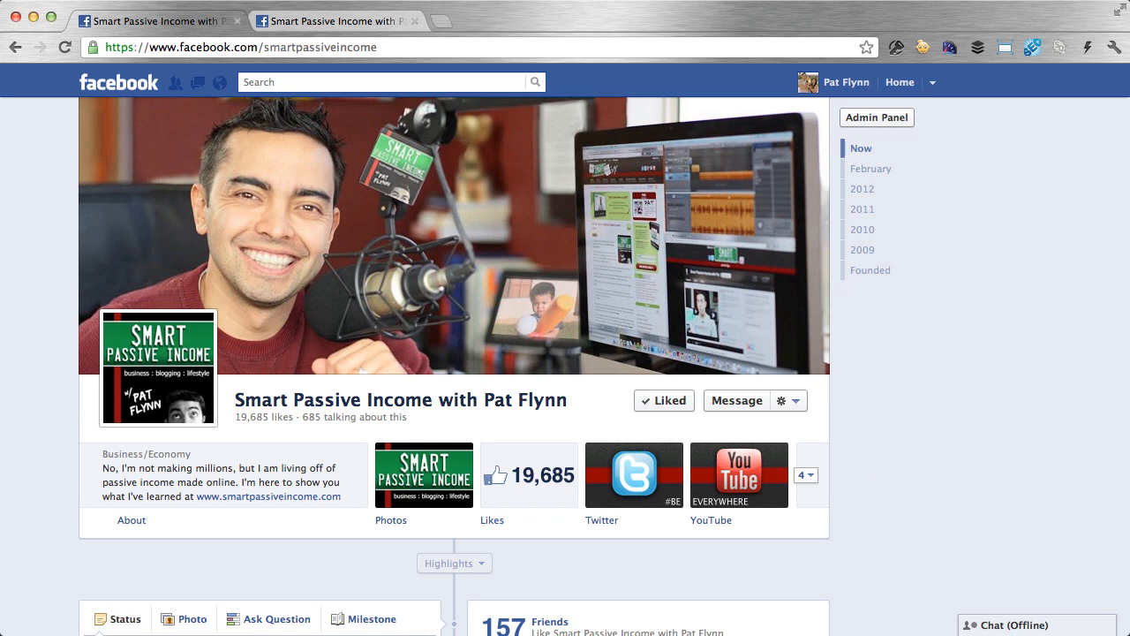
- View the YouTube tab and play its Facebook Landing Page (on TIMELINE) video
click(739, 474)
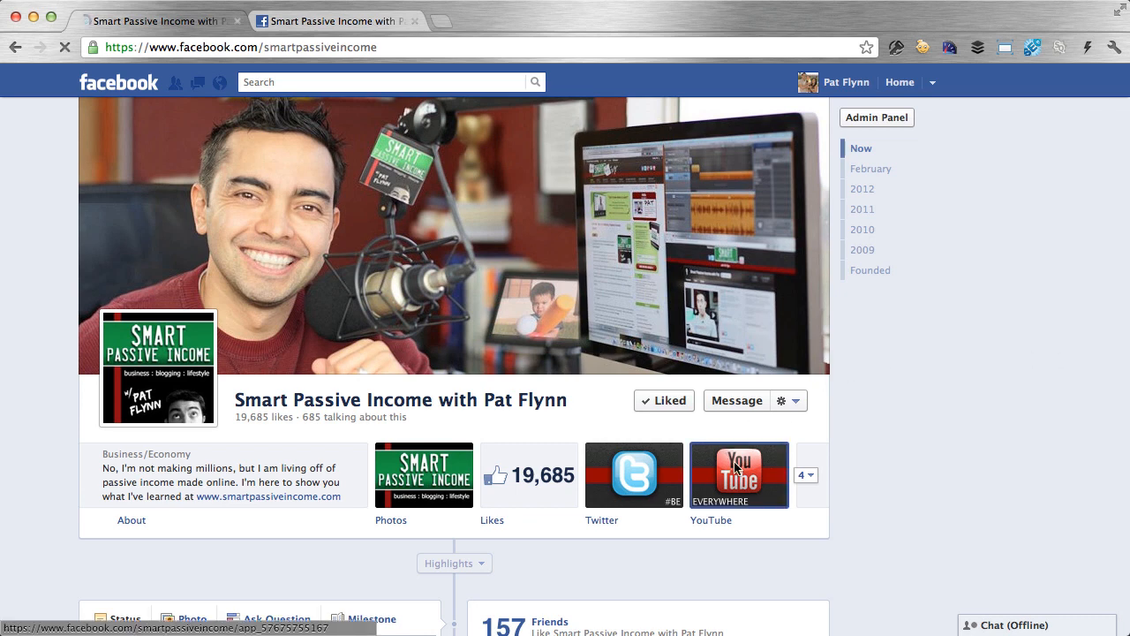
click(739, 475)
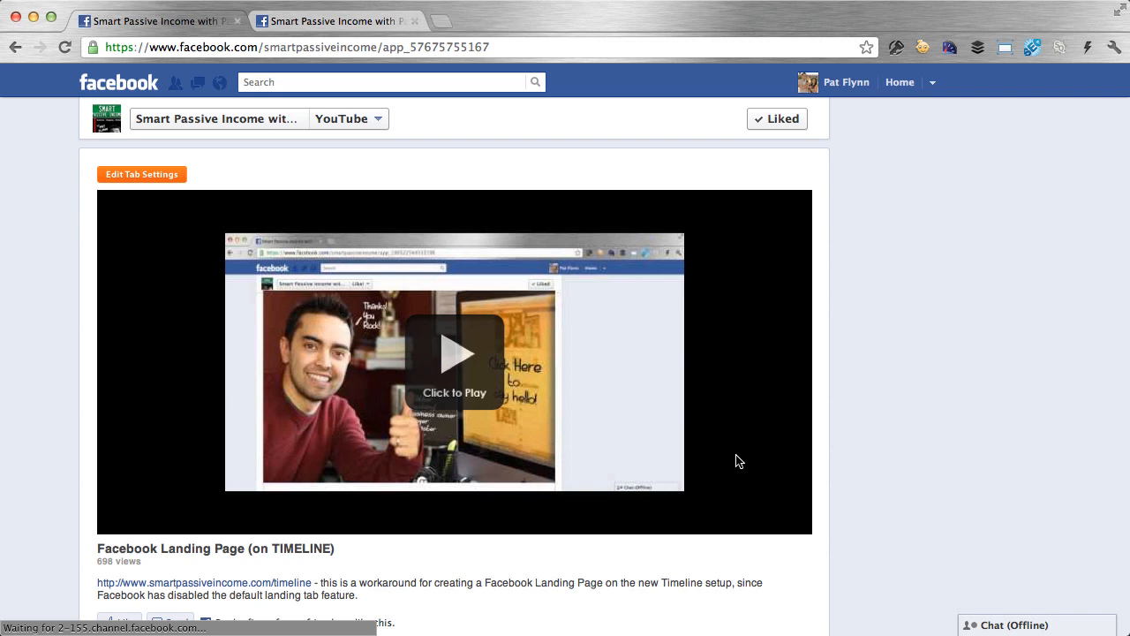
click(455, 353)
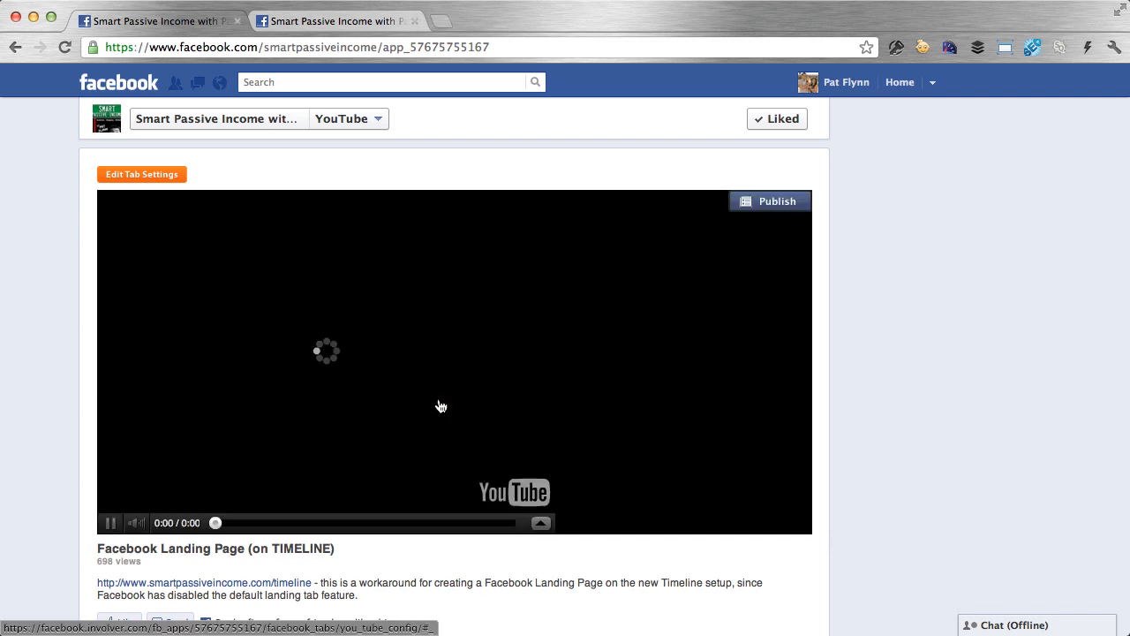